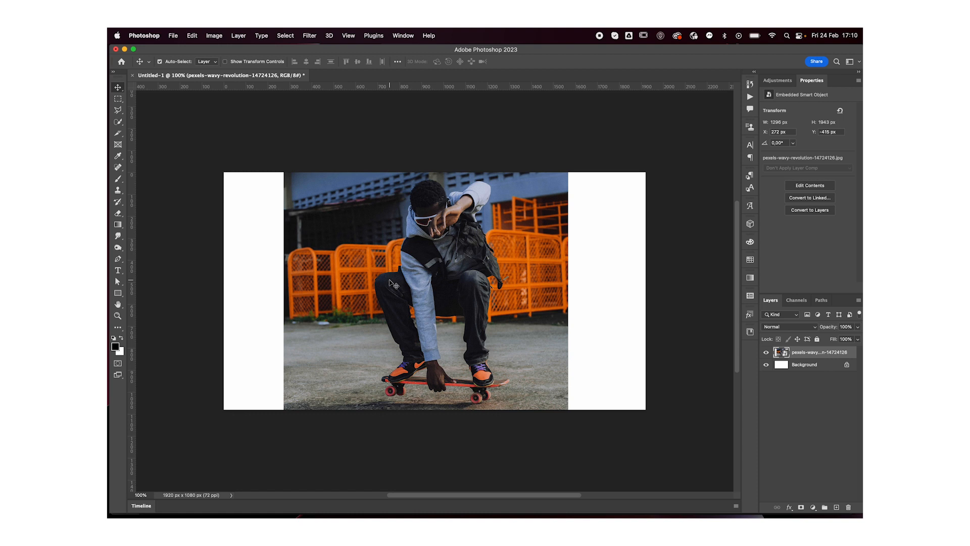
{"action": "mouse_move", "coordinate": [439, 321]}
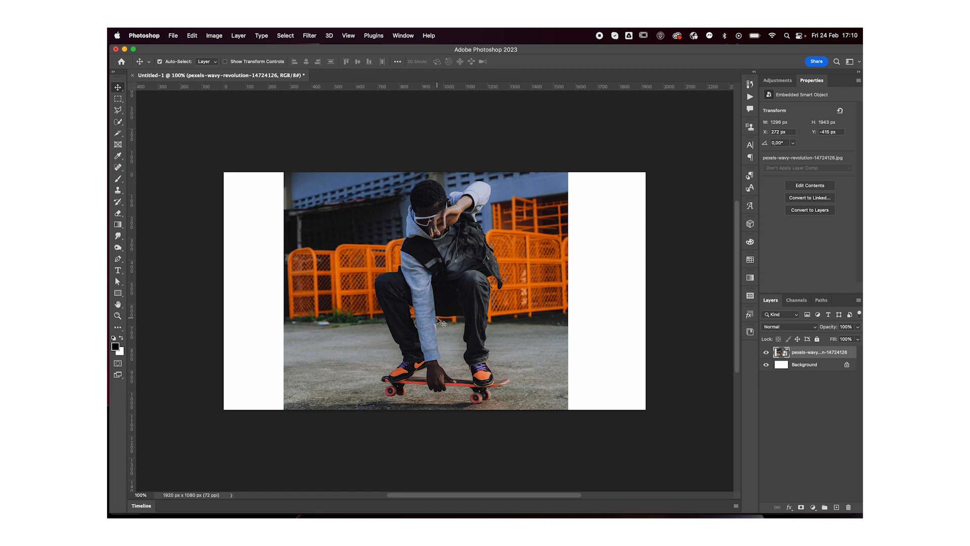
Step: Rasterize the skateboarder photo and select the empty white strips on both sides
{"action": "left_click", "coordinate": [118, 99]}
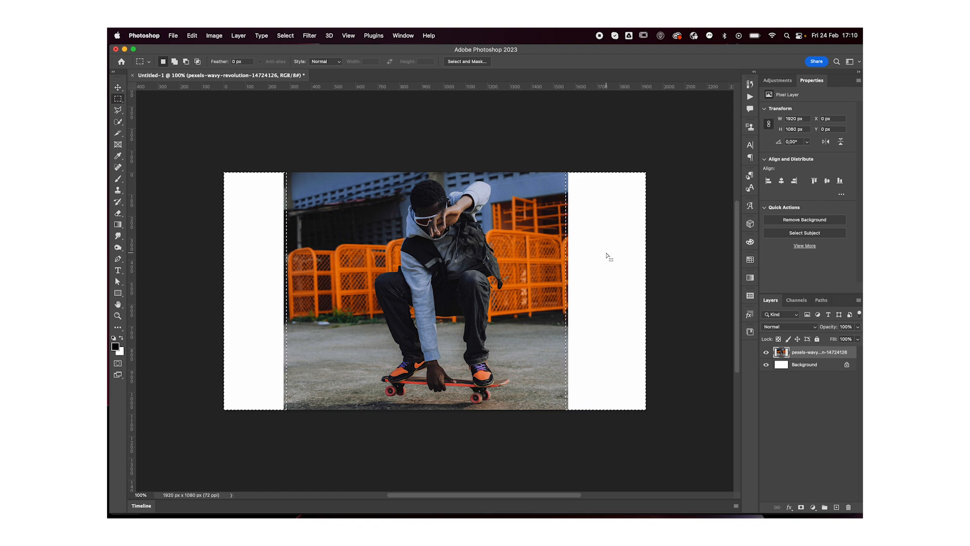
Step: Content-Aware Fill the side strips with matching fence and pavement, then deselect
{"action": "right_click", "coordinate": [609, 256]}
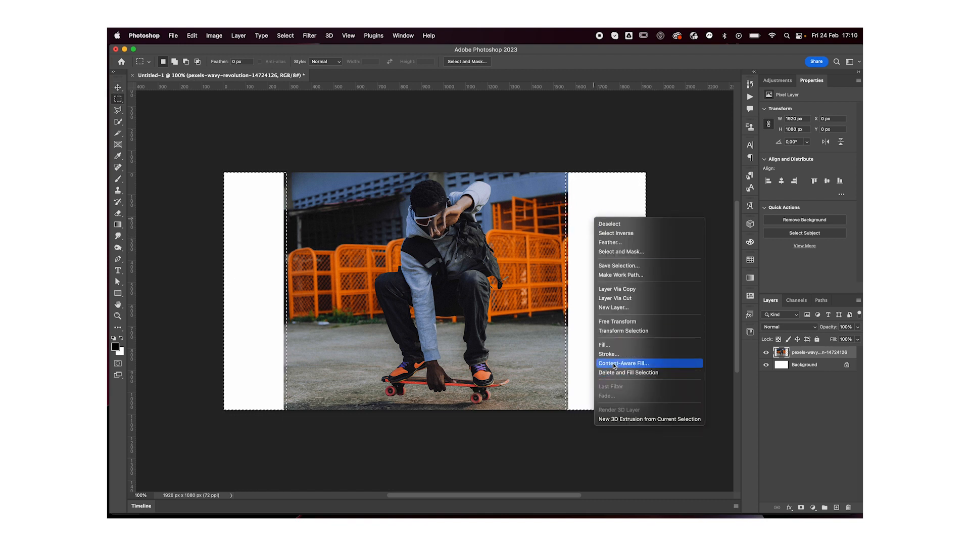
{"action": "left_click", "coordinate": [622, 362]}
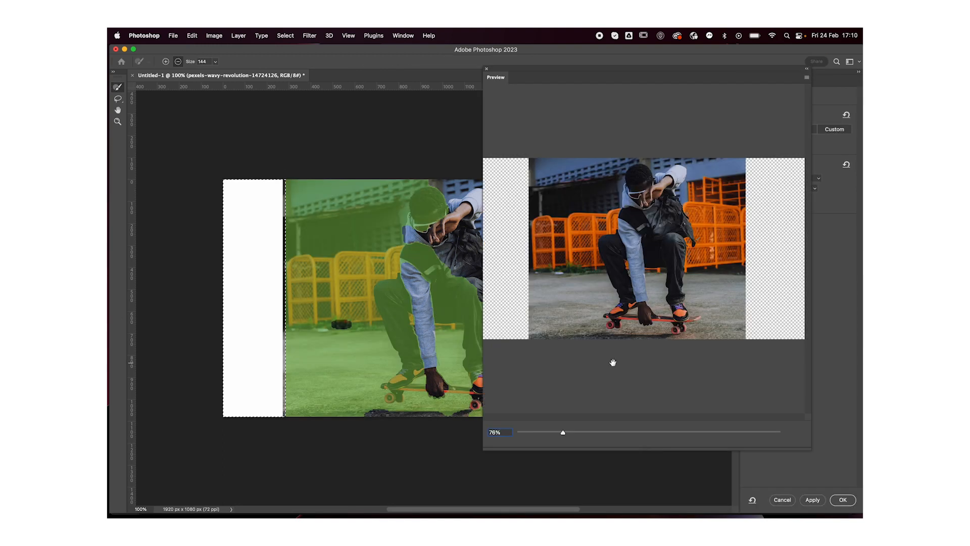
{"action": "left_click_drag", "start_coordinate": [613, 361], "coordinate": [508, 308]}
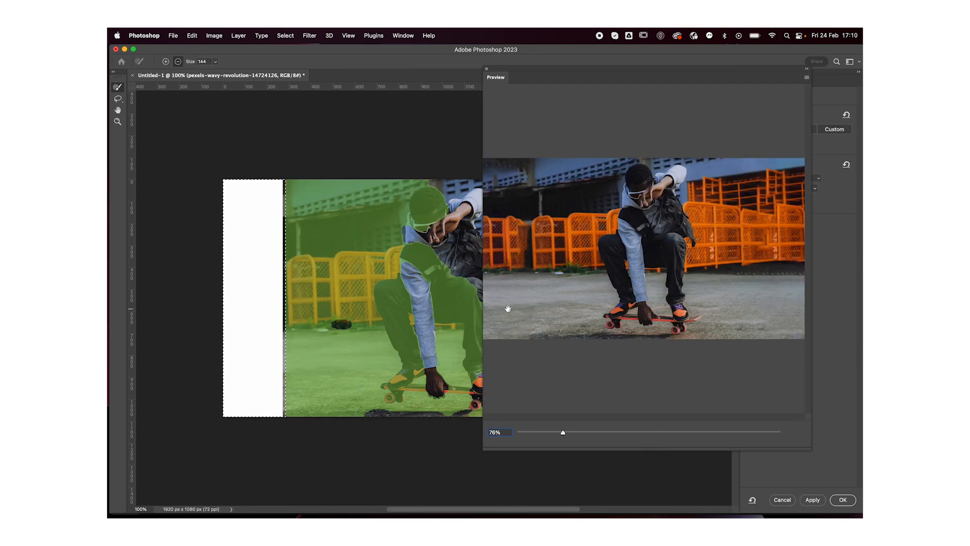
{"action": "mouse_move", "coordinate": [514, 240]}
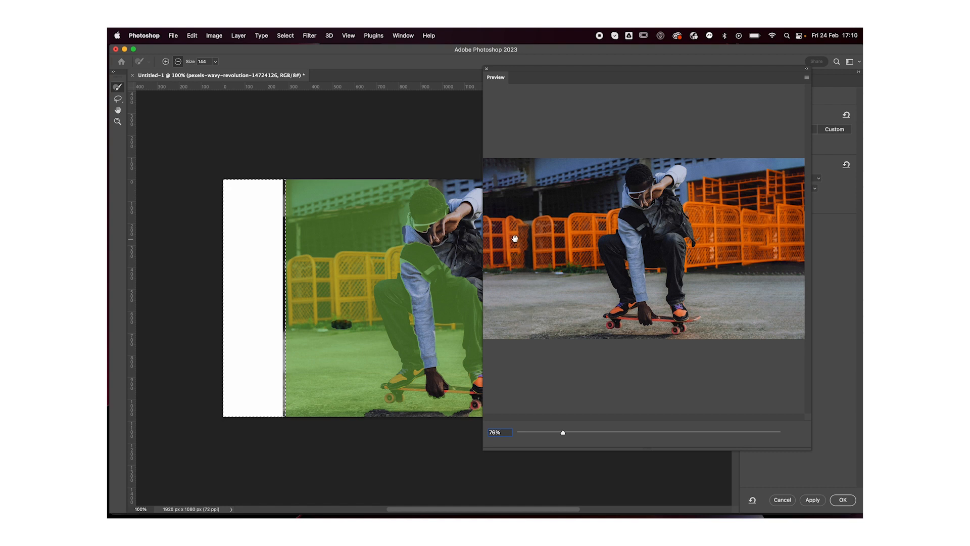
{"action": "left_click", "coordinate": [842, 499]}
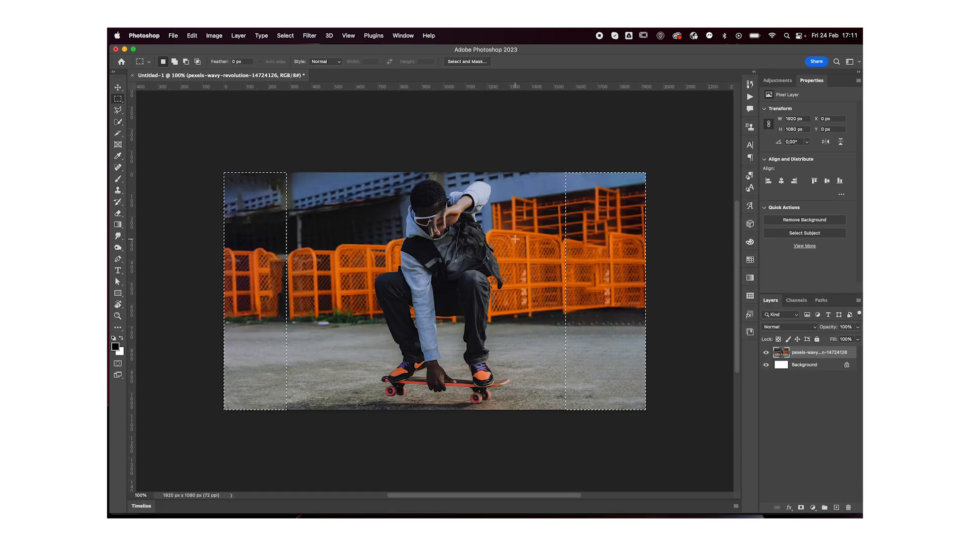
{"action": "left_click", "coordinate": [117, 86]}
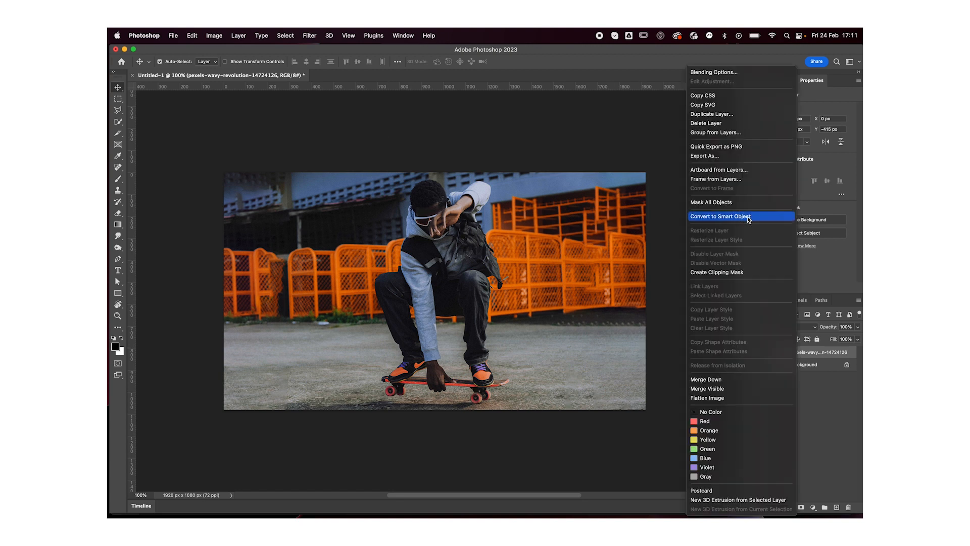
Step: Convert the photo to a smart object and apply a Gaussian Blur of radius 3
{"action": "left_click", "coordinate": [719, 216]}
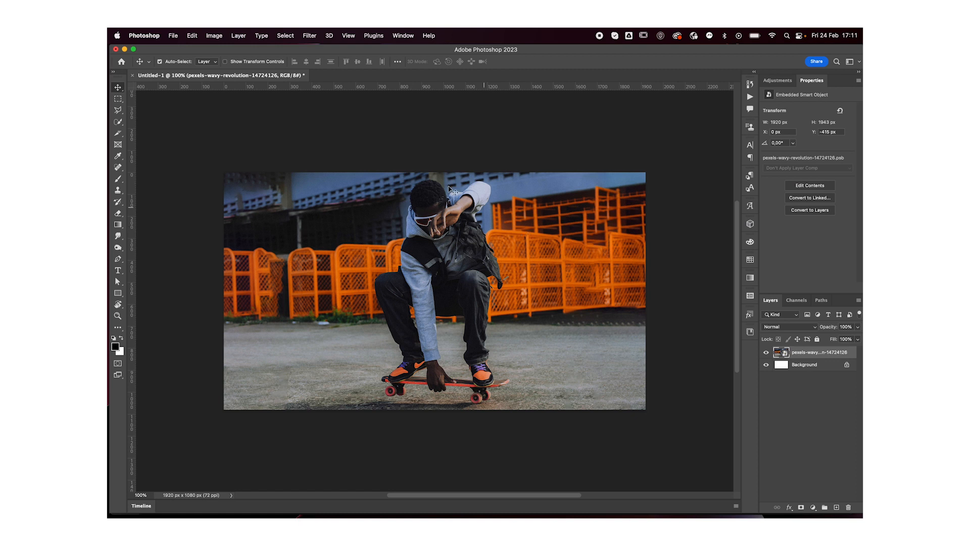
{"action": "left_click", "coordinate": [309, 35]}
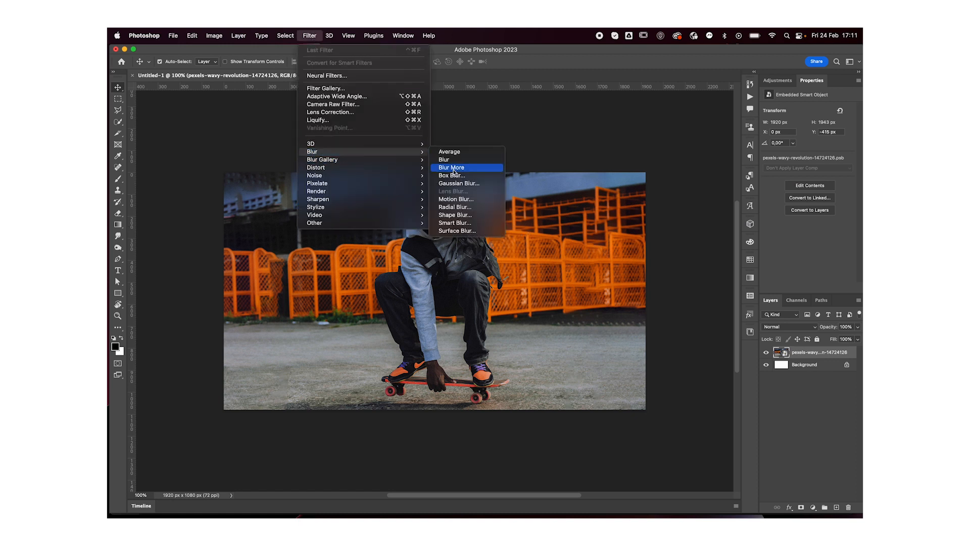
{"action": "mouse_move", "coordinate": [459, 183]}
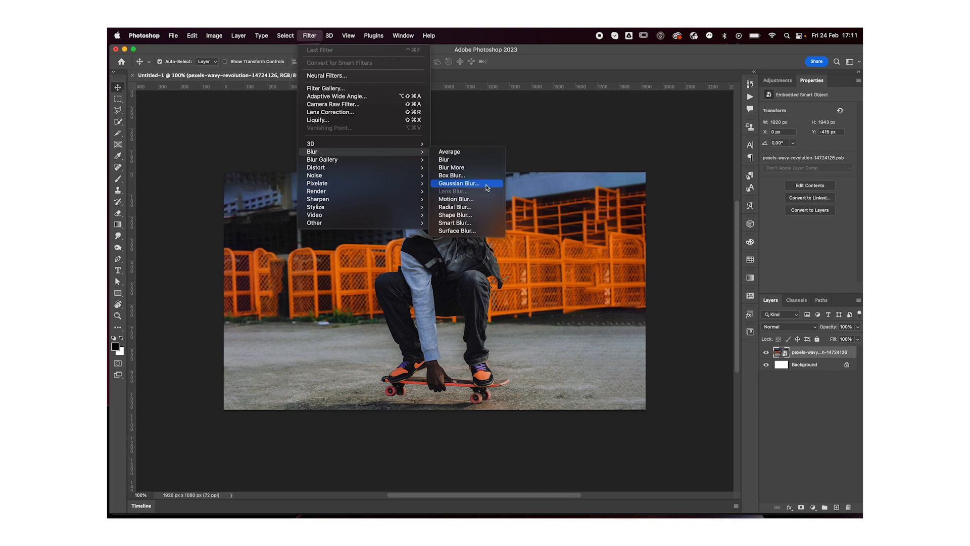
{"action": "left_click", "coordinate": [459, 183]}
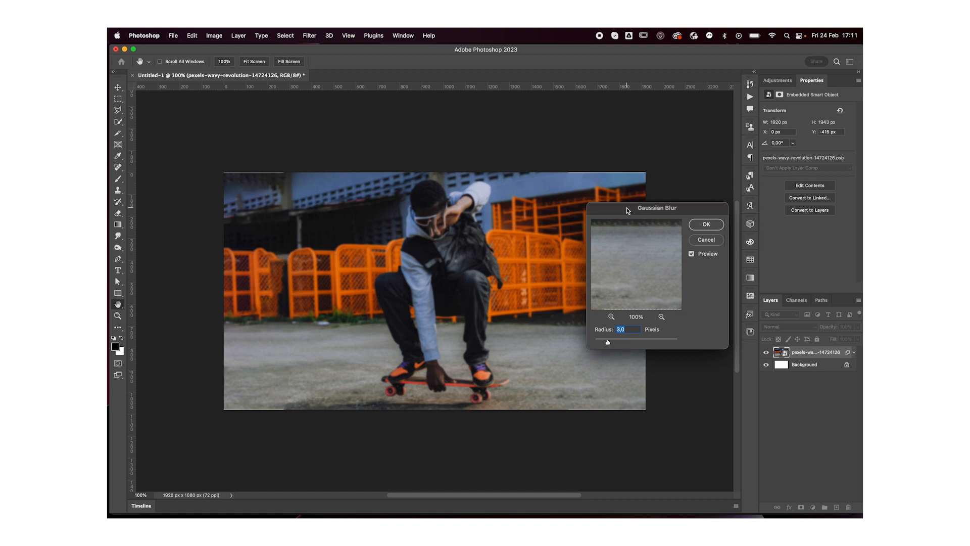
{"action": "left_click", "coordinate": [706, 224]}
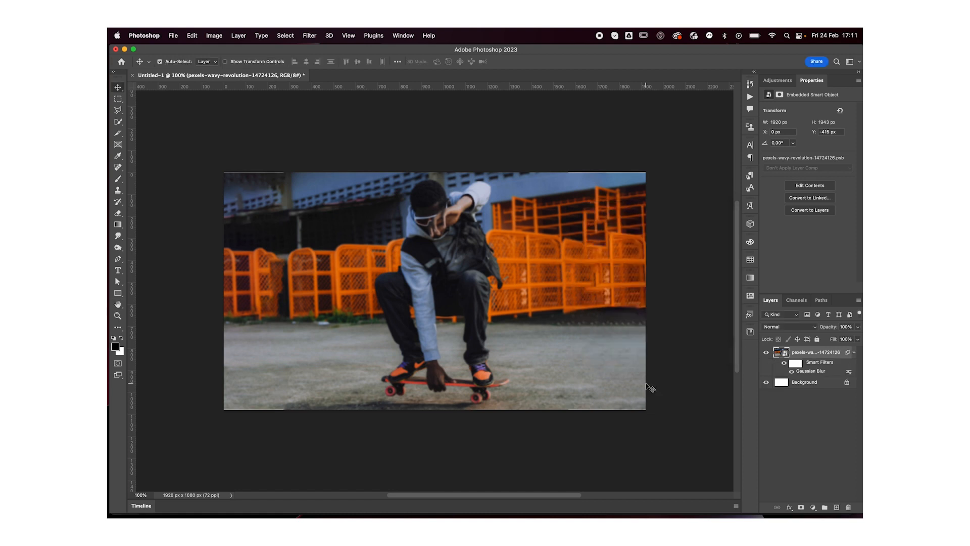
Step: Scale the blurred photo up slightly past the canvas edges with Free Transform
{"action": "key", "text": "Cmd+t"}
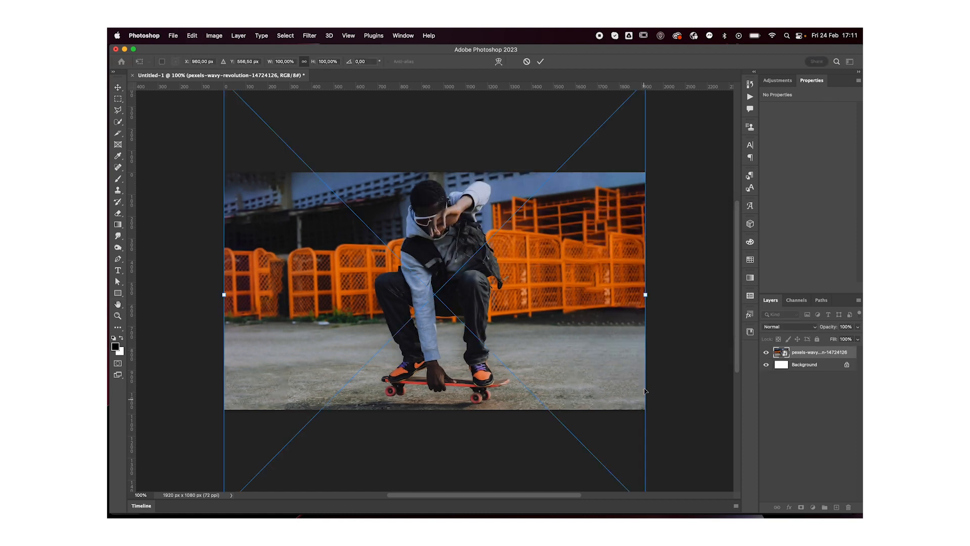
{"action": "left_click_drag", "start_coordinate": [646, 294], "coordinate": [649, 300]}
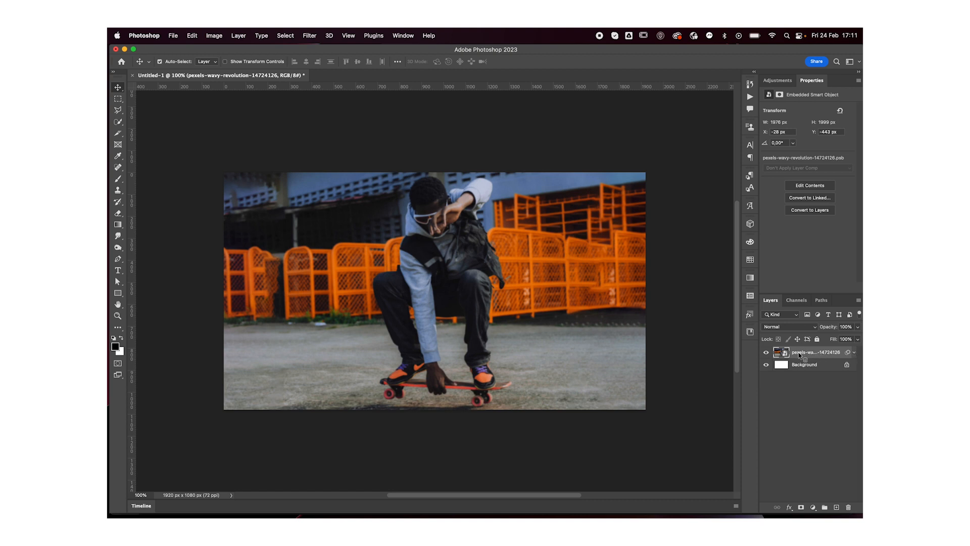
Step: Duplicate the blurred smart-object photo layer so a copy sits above the original
{"action": "right_click", "coordinate": [817, 351]}
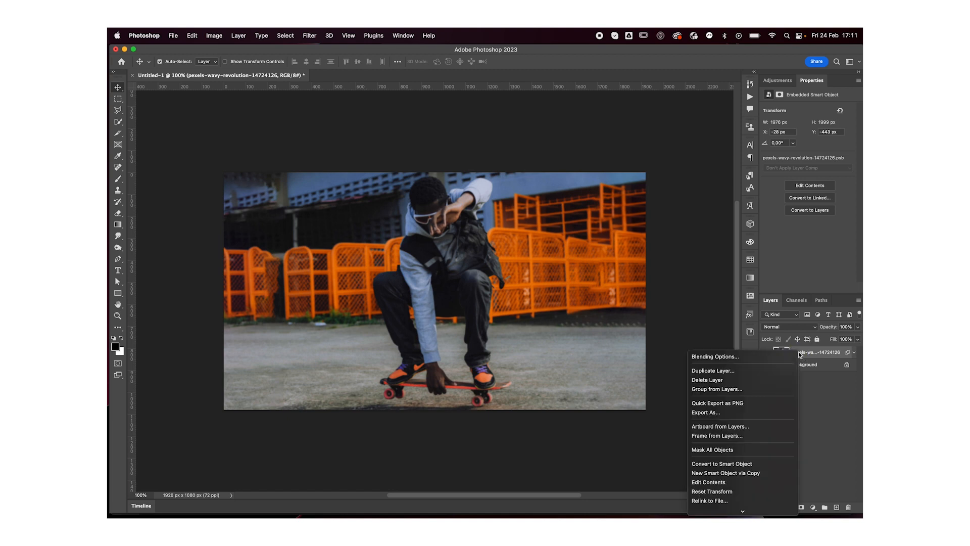
{"action": "mouse_move", "coordinate": [715, 372]}
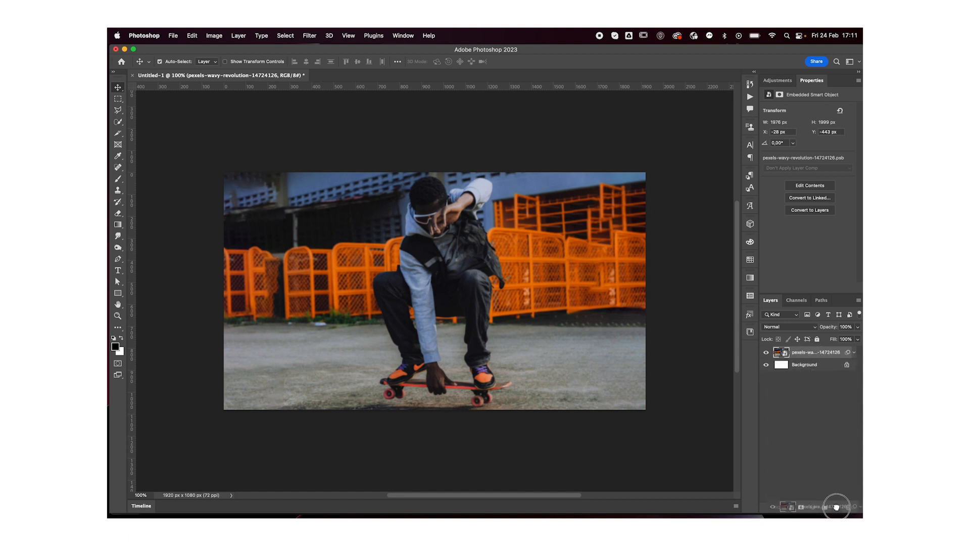
{"action": "left_click", "coordinate": [837, 506]}
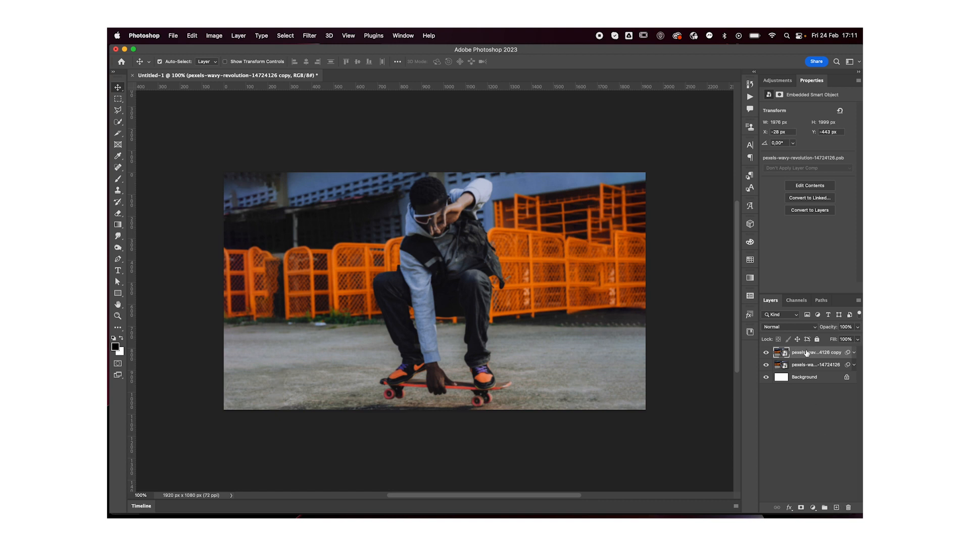
{"action": "left_click", "coordinate": [309, 35]}
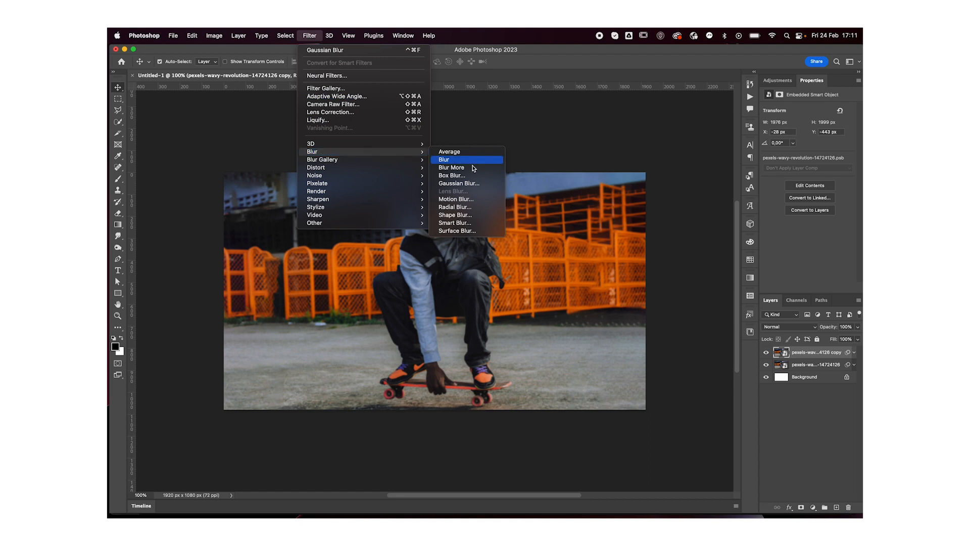
{"action": "mouse_move", "coordinate": [455, 206]}
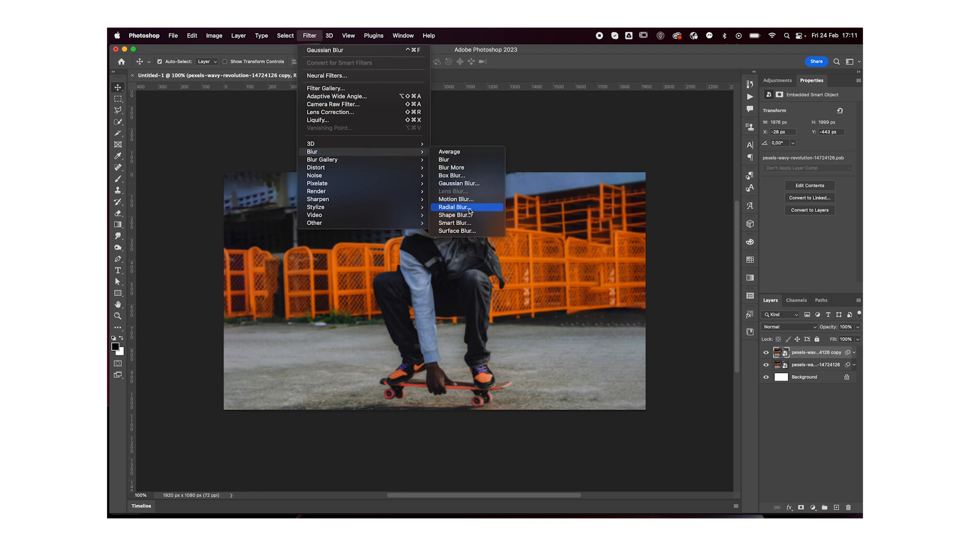
Step: Apply a Spin-method Radial Blur with Good quality to the copied photo layer
{"action": "left_click", "coordinate": [455, 206]}
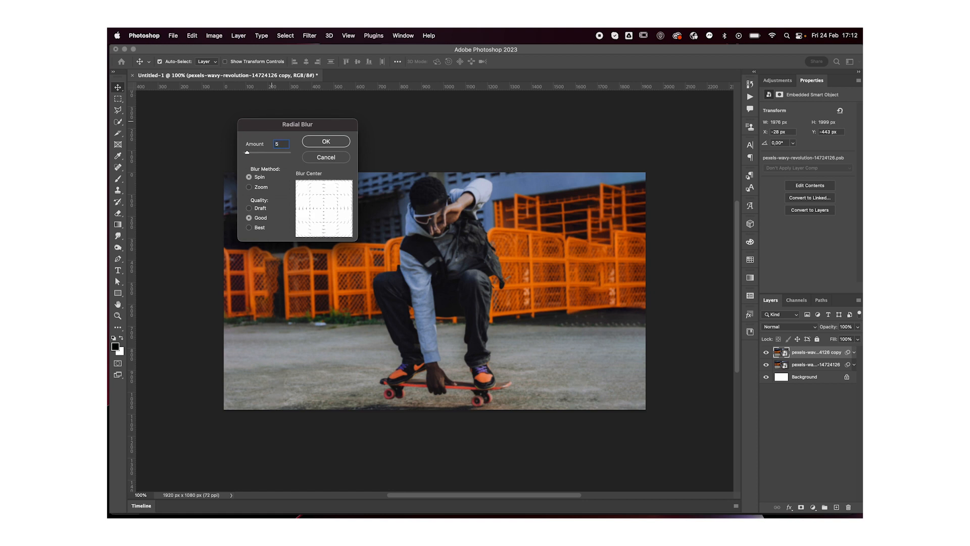
{"action": "left_click", "coordinate": [326, 141]}
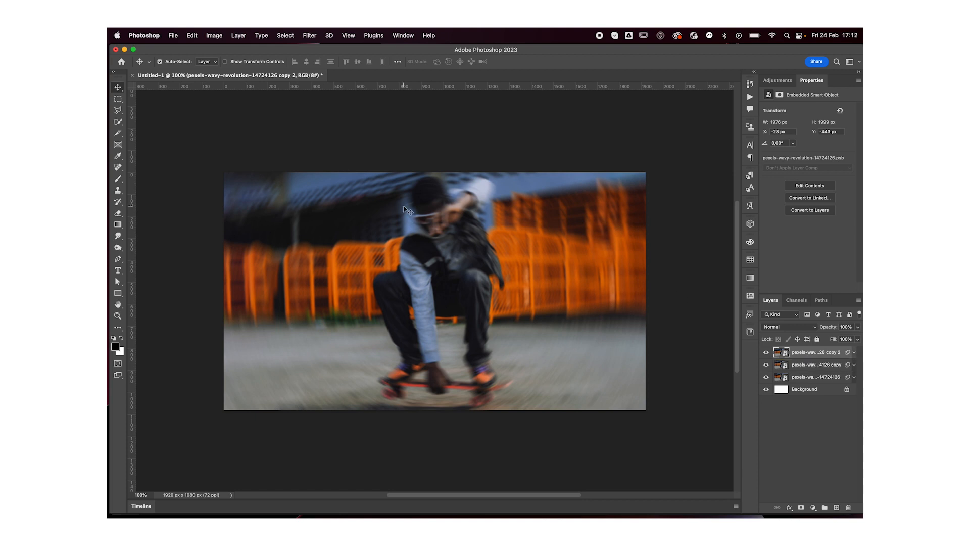
Step: Reopen the top copy's Radial Blur and raise its Amount to 25
{"action": "left_click", "coordinate": [853, 353]}
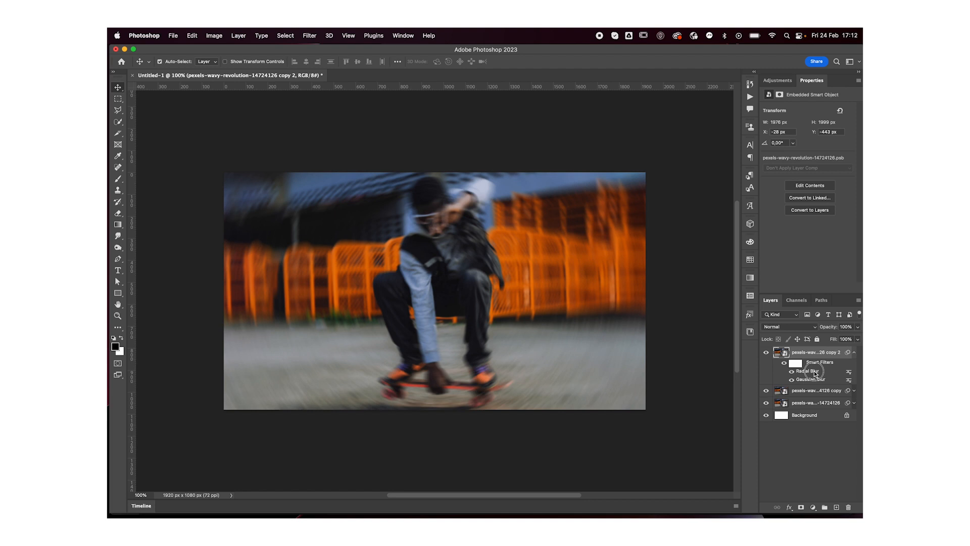
{"action": "double_click", "coordinate": [807, 371]}
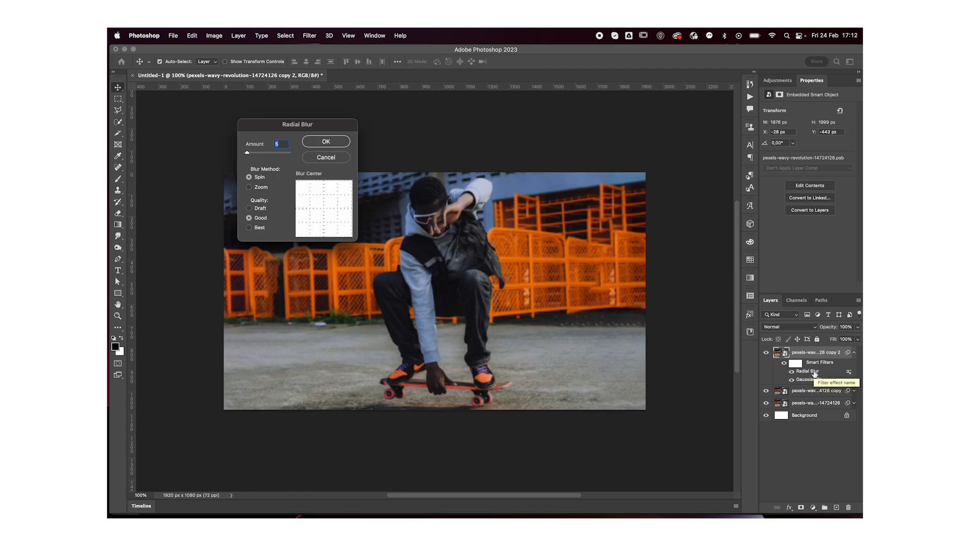
{"action": "type", "text": "25"}
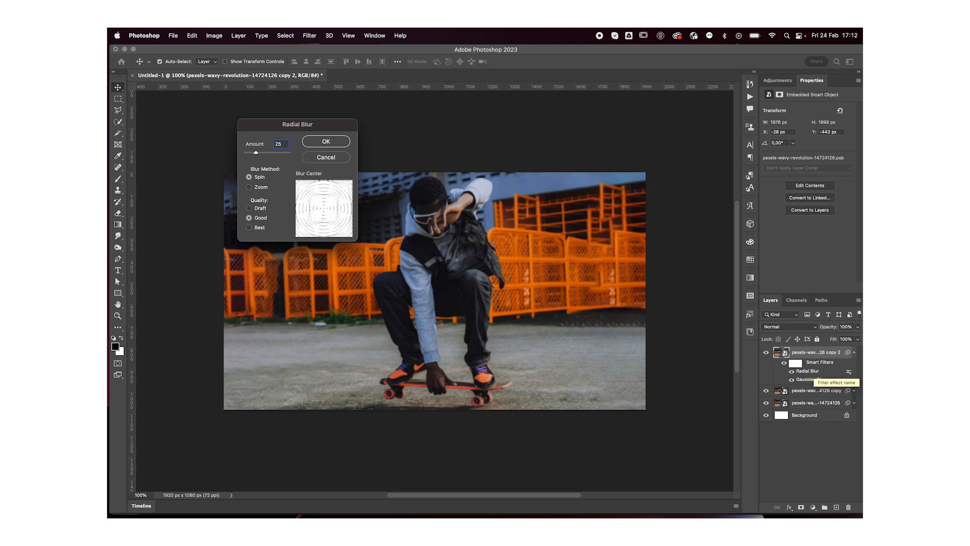
{"action": "left_click", "coordinate": [326, 141]}
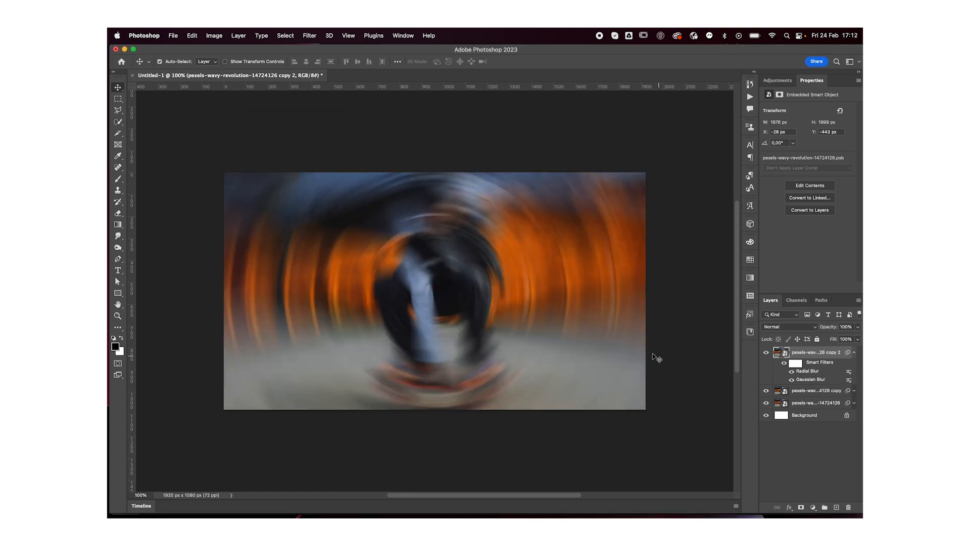
{"action": "mouse_move", "coordinate": [456, 283]}
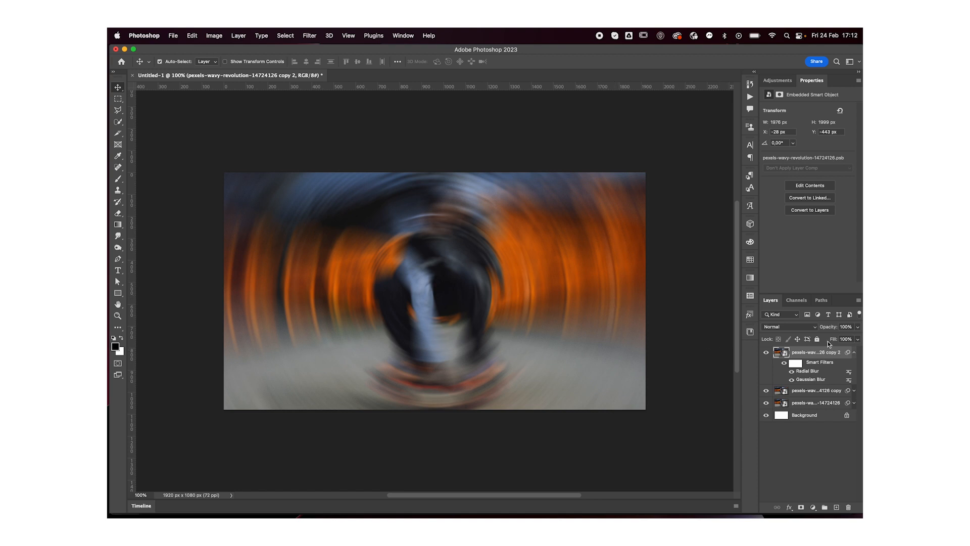
Step: Set the middle blurred copy to Screen blend mode, then return to the top copy
{"action": "left_click", "coordinate": [855, 351]}
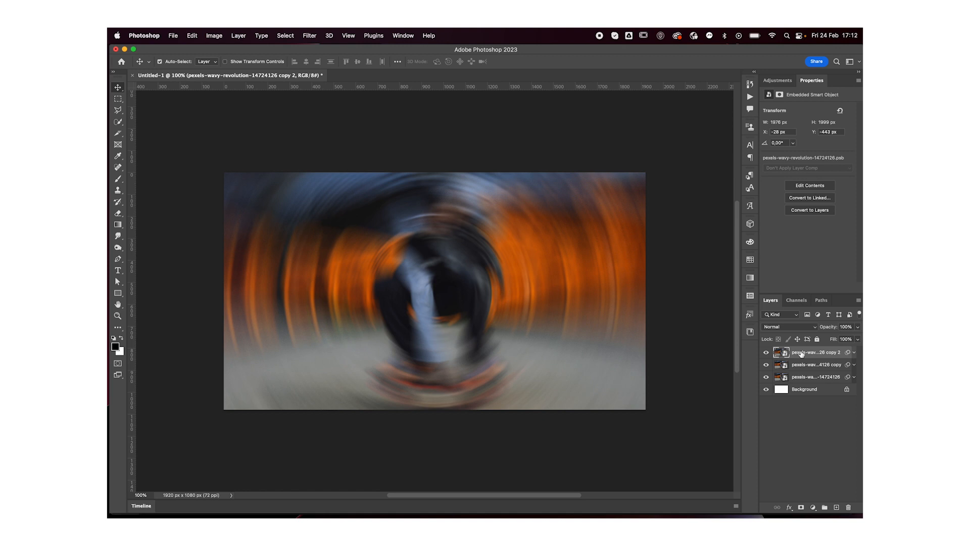
{"action": "left_click", "coordinate": [786, 326]}
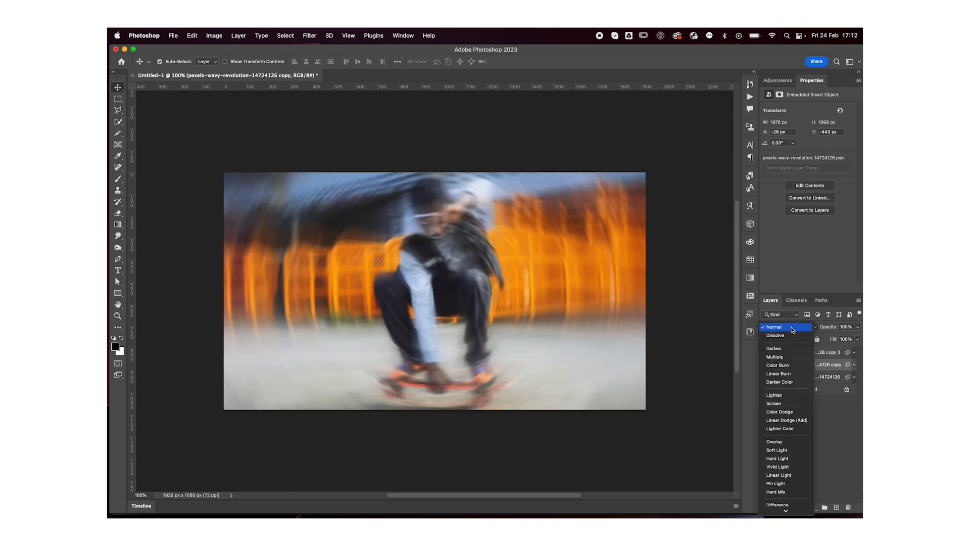
{"action": "left_click", "coordinate": [773, 403]}
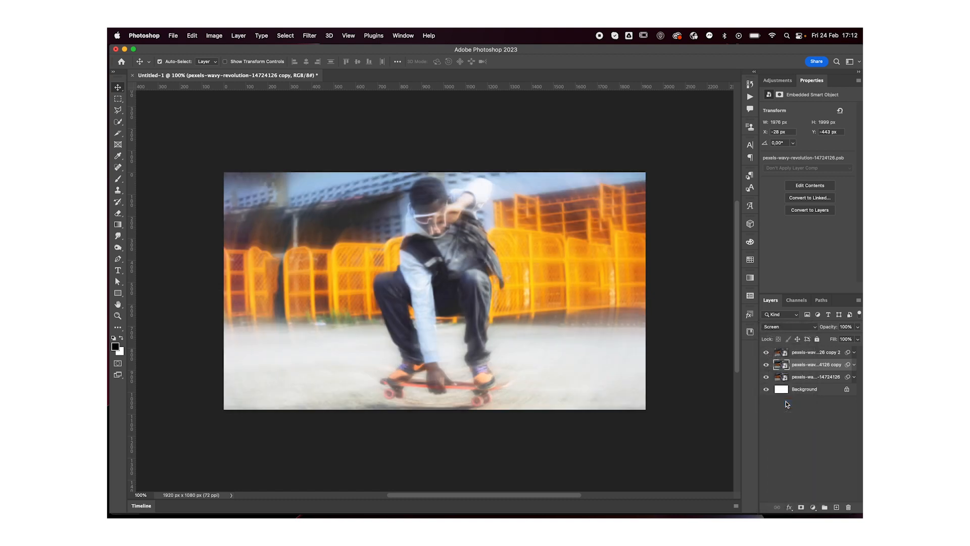
{"action": "left_click", "coordinate": [813, 352]}
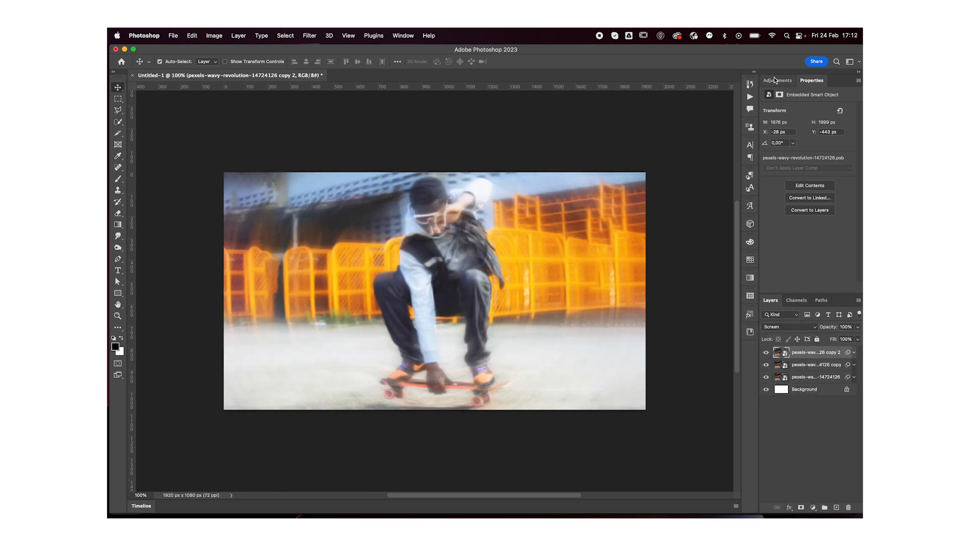
{"action": "left_click", "coordinate": [777, 80]}
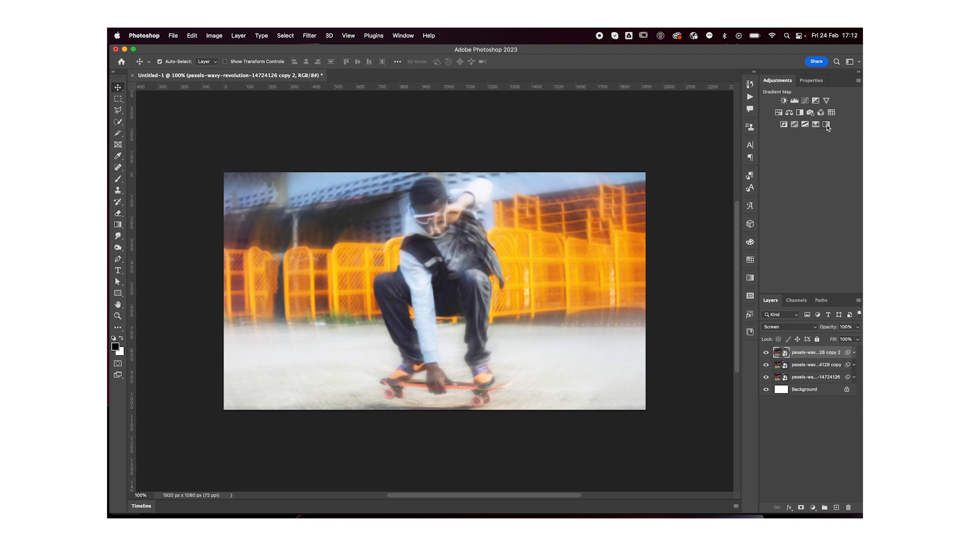
Step: Add a reversed Gradient Map adjustment layer and blend it in Soft Light
{"action": "left_click", "coordinate": [825, 125]}
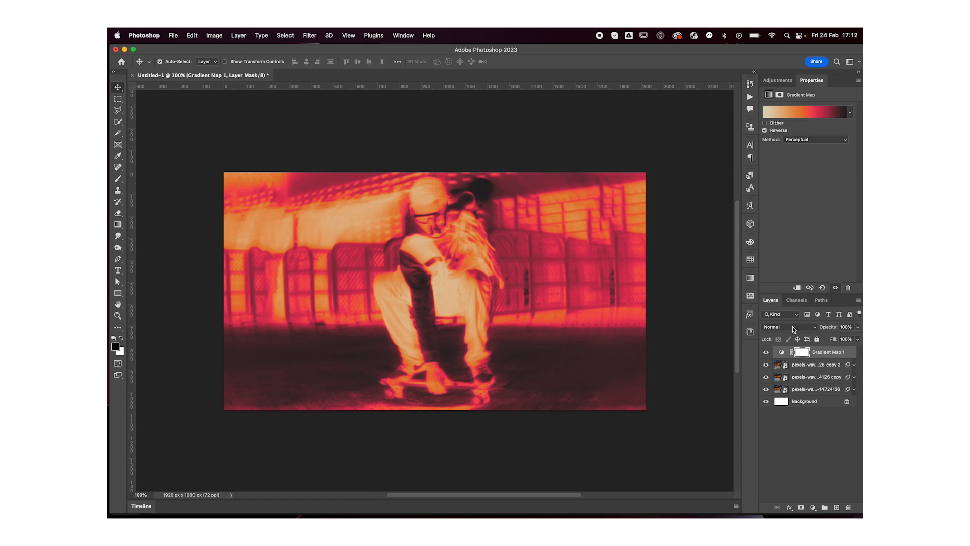
{"action": "left_click", "coordinate": [787, 326]}
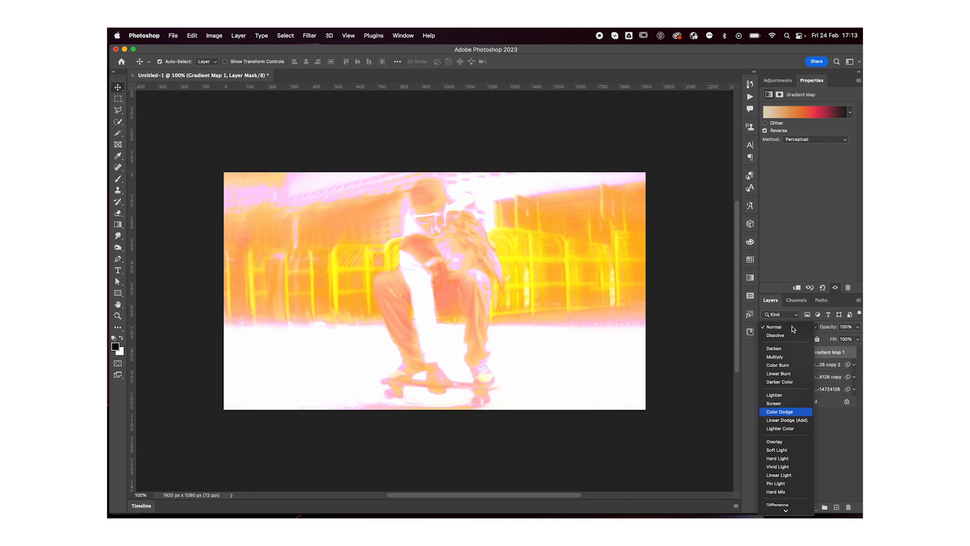
{"action": "left_click", "coordinate": [776, 450]}
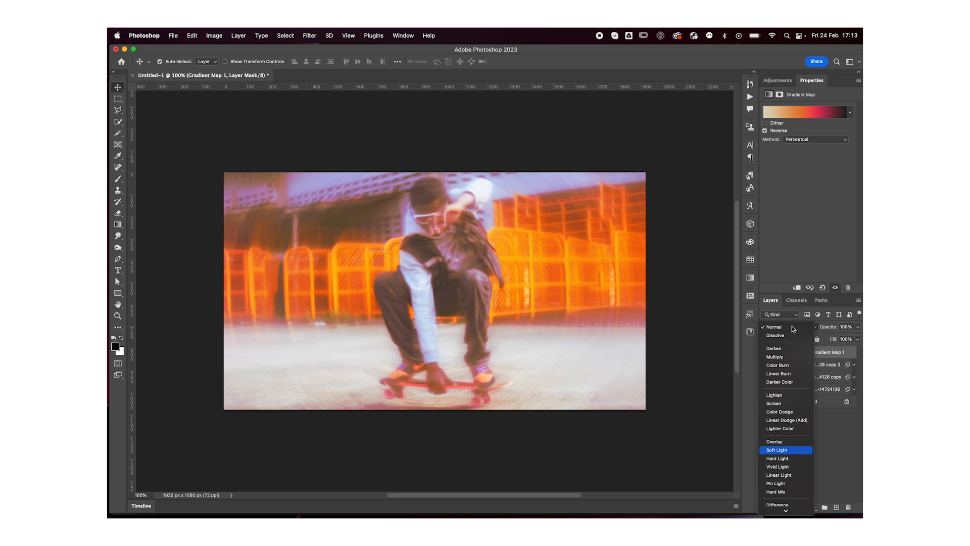
{"action": "left_click", "coordinate": [776, 449]}
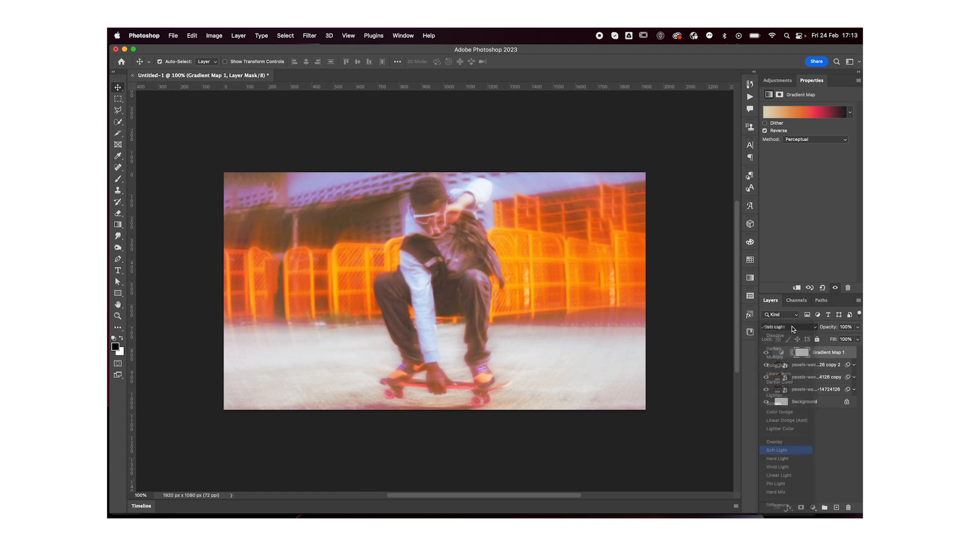
{"action": "left_click", "coordinate": [775, 449]}
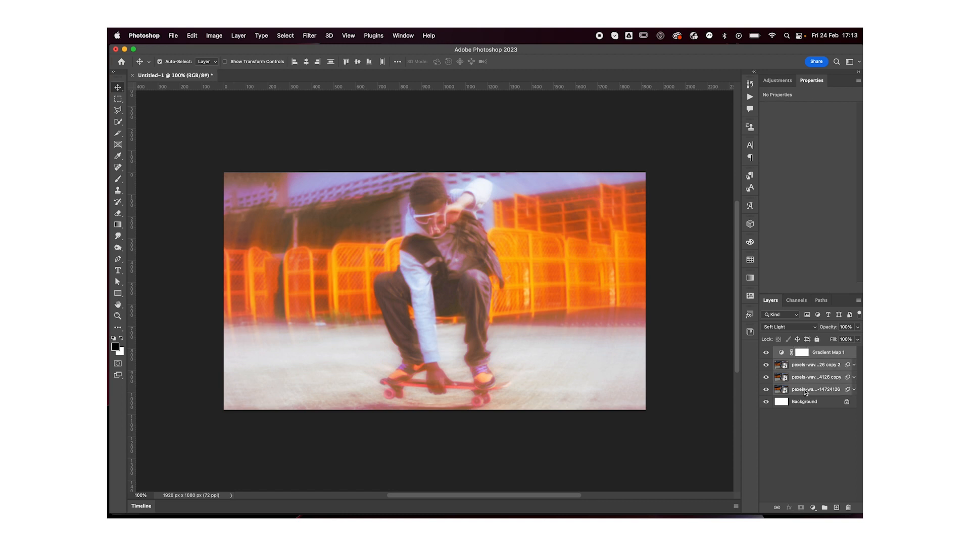
Step: Convert all layers above Background into one smart object named Gradient Map 1
{"action": "right_click", "coordinate": [816, 388]}
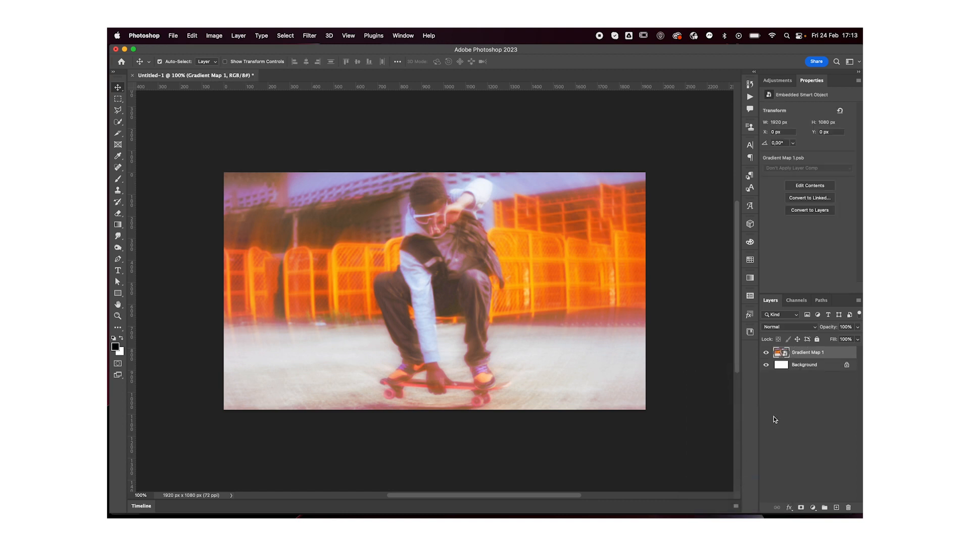
{"action": "mouse_move", "coordinate": [820, 411]}
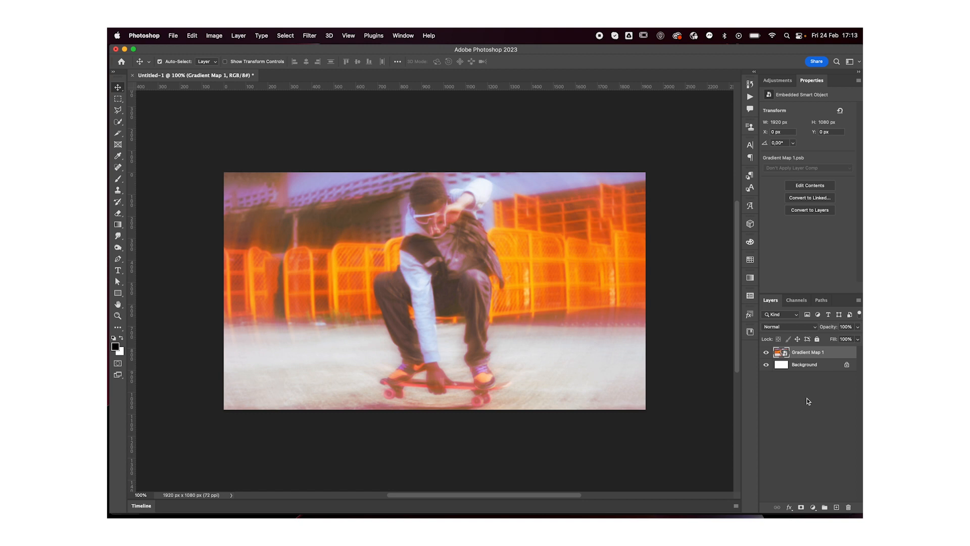
{"action": "mouse_move", "coordinate": [784, 353]}
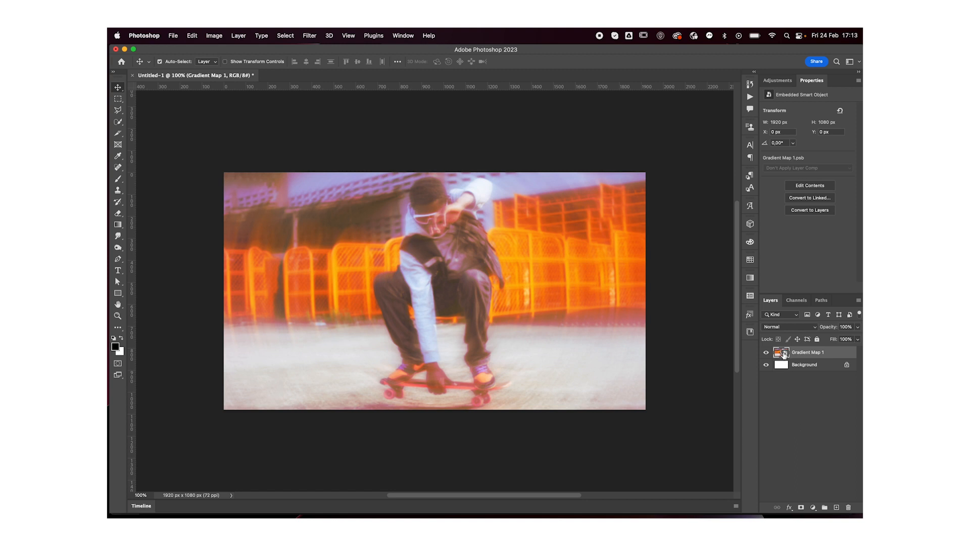
{"action": "double_click", "coordinate": [778, 352]}
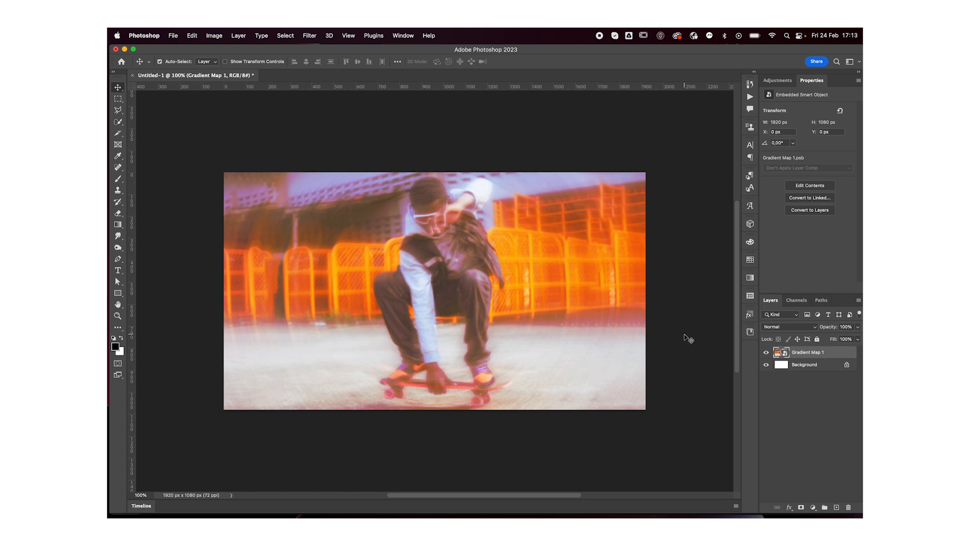
Step: Add 4% Gaussian monochromatic noise to the merged image via Filter > Noise
{"action": "left_click", "coordinate": [309, 36]}
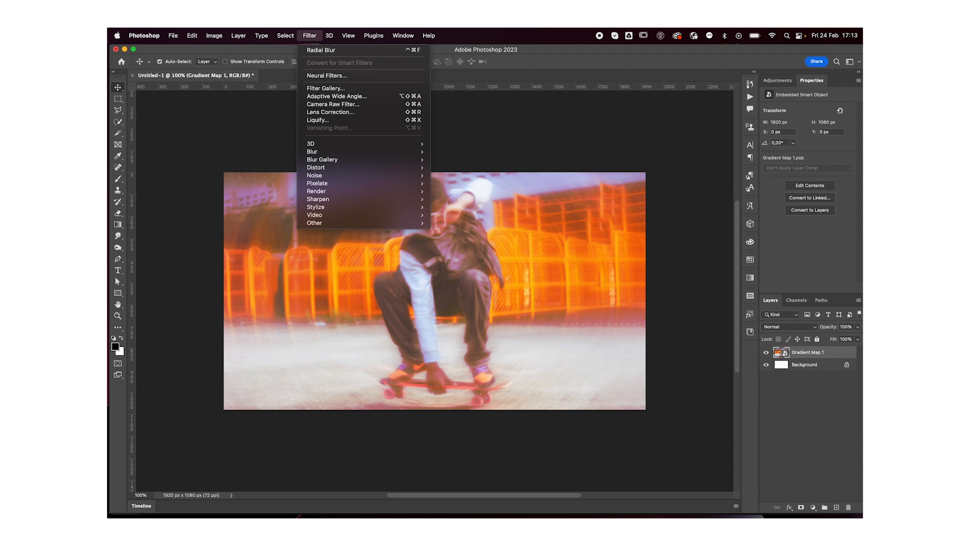
{"action": "mouse_move", "coordinate": [314, 175]}
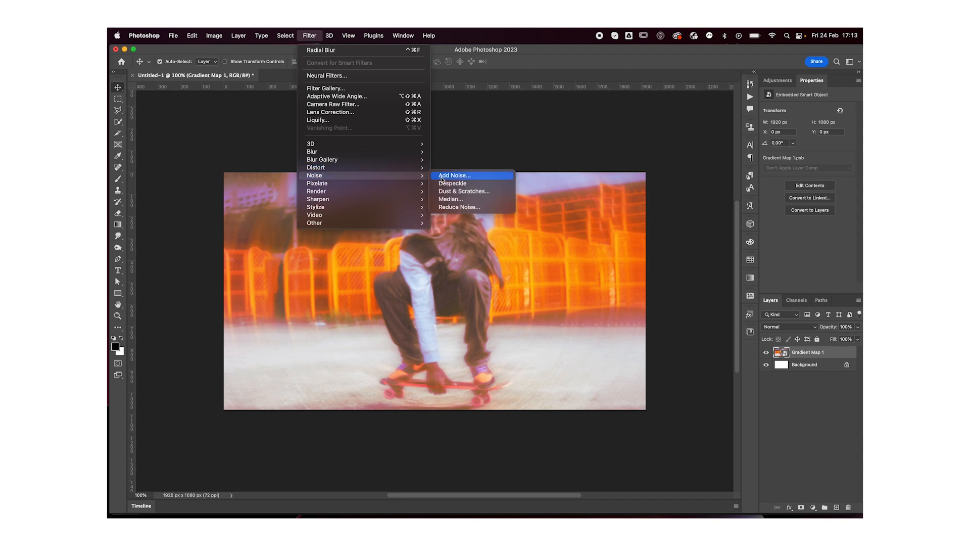
{"action": "left_click", "coordinate": [454, 175]}
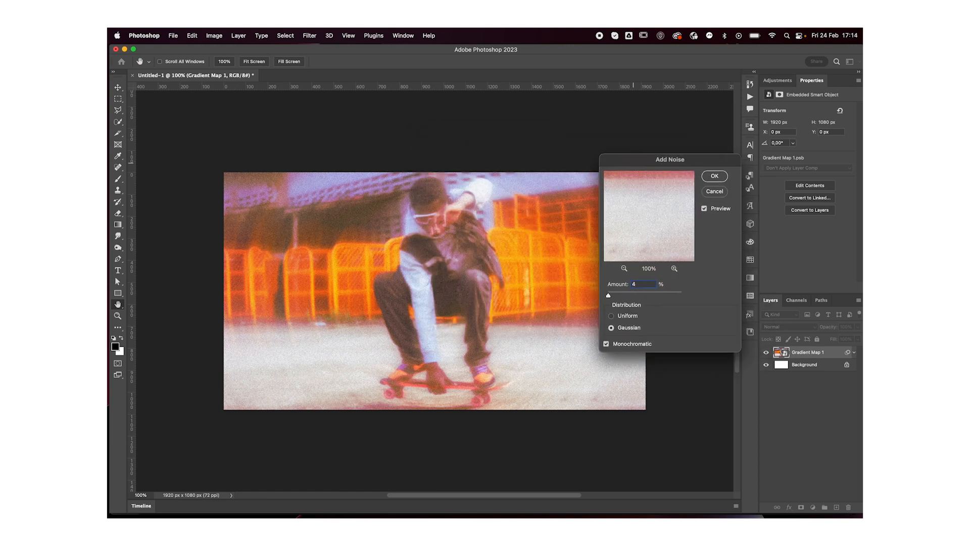
{"action": "left_click", "coordinate": [714, 176]}
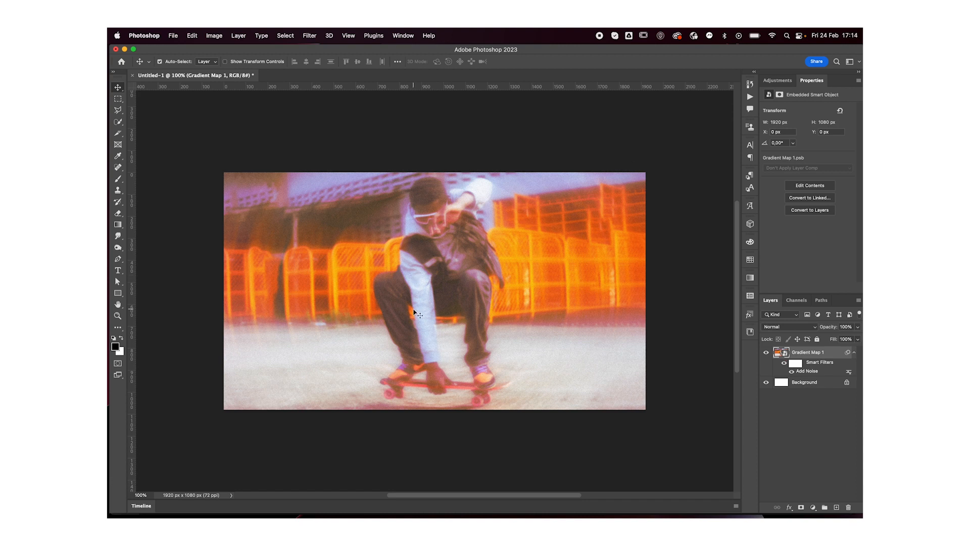
{"action": "left_click", "coordinate": [117, 270]}
{"action": "type", "text": "SKATE"}
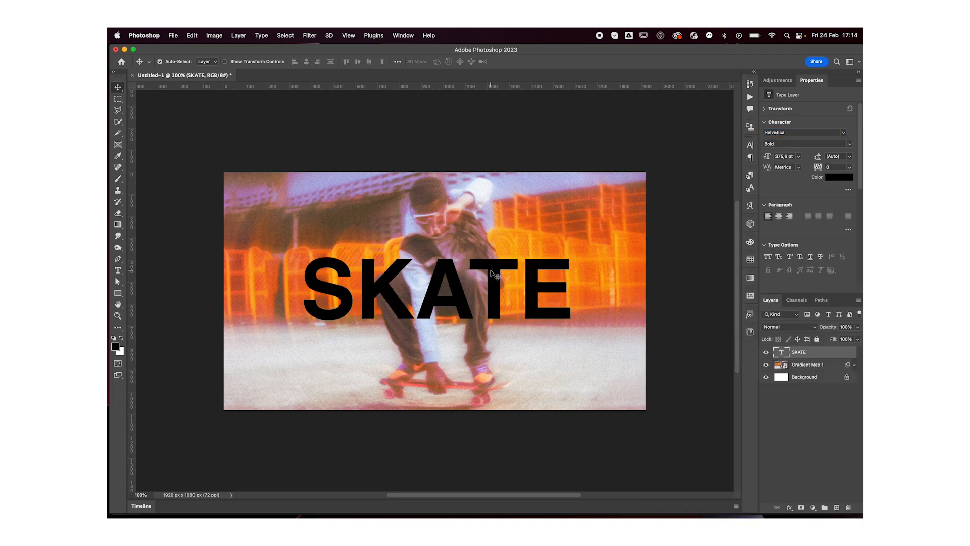
Step: Make the SKATE text white and convert it to a smart object ready for blurring
{"action": "left_click", "coordinate": [839, 178]}
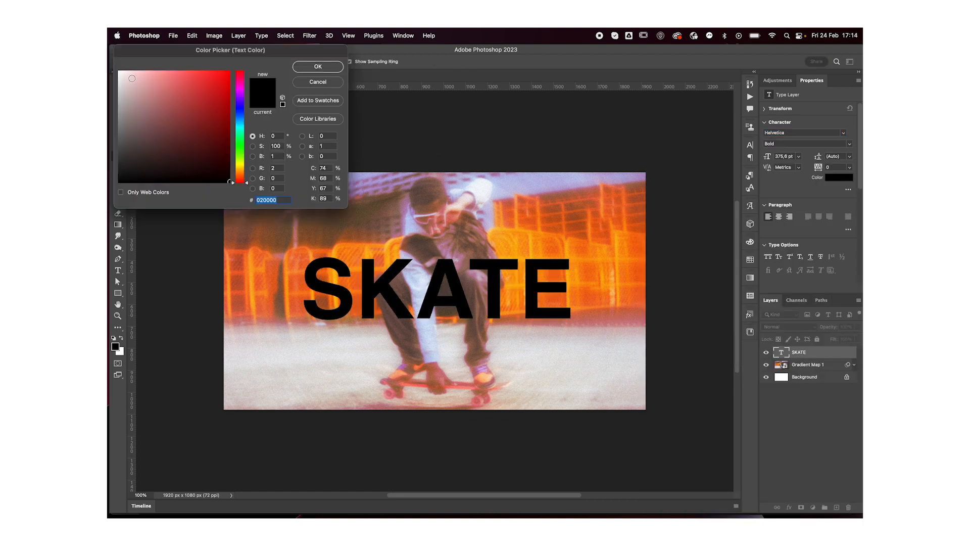
{"action": "left_click", "coordinate": [317, 67]}
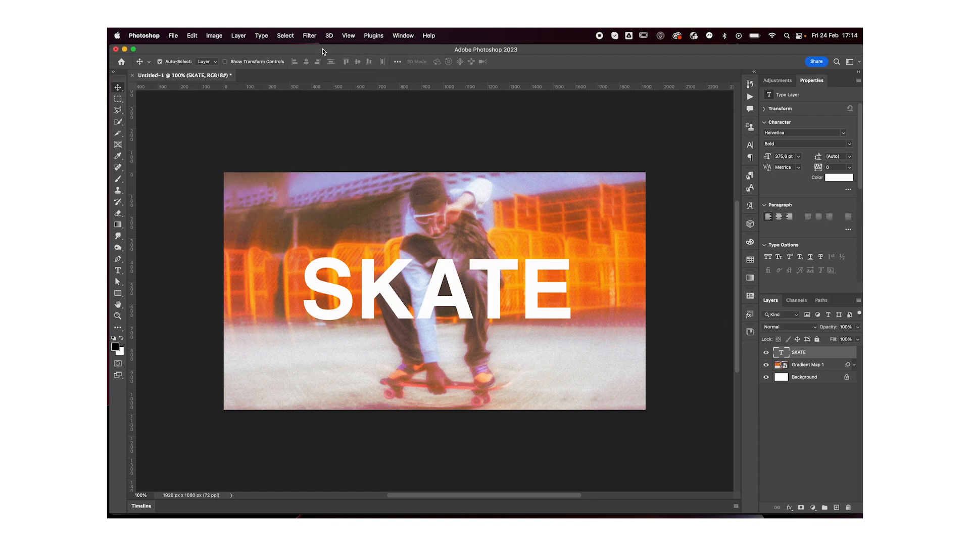
{"action": "left_click", "coordinate": [309, 35]}
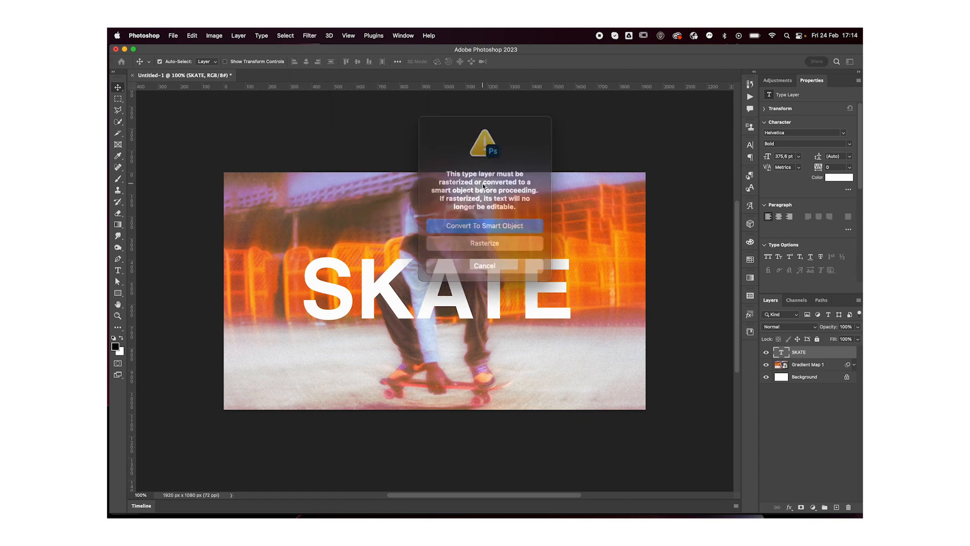
{"action": "left_click", "coordinate": [484, 225]}
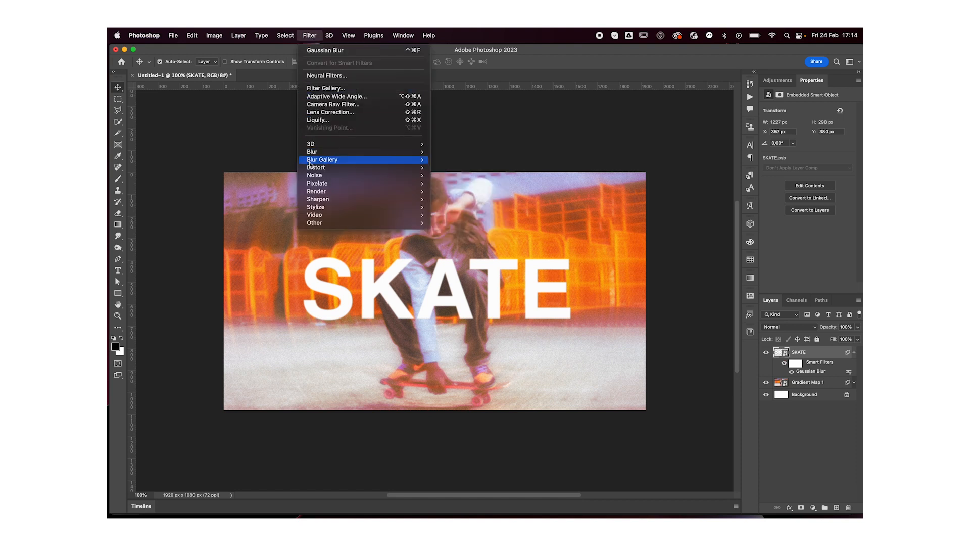
{"action": "mouse_move", "coordinate": [315, 167]}
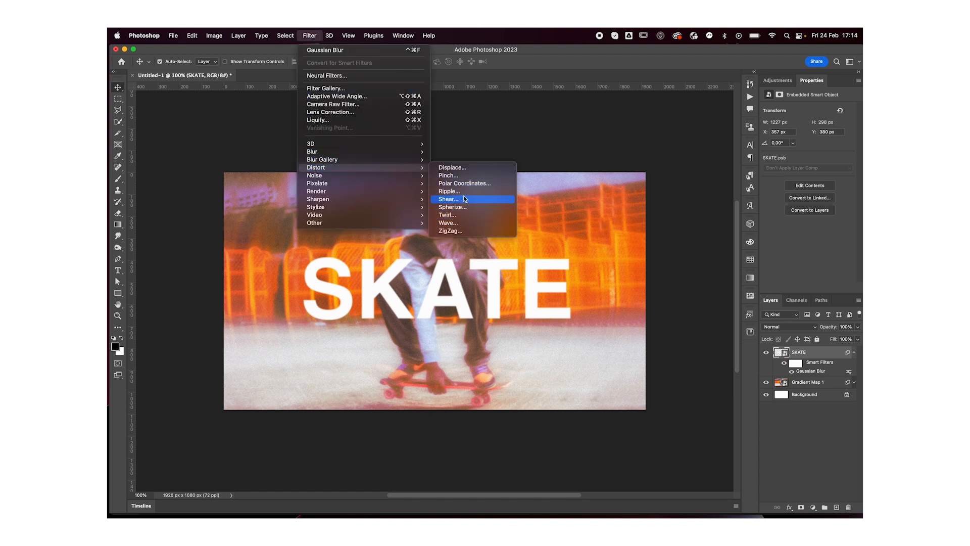
Step: Add a Ripple distortion at a reduced amount above the Gaussian Blur on the SKATE smart object
{"action": "left_click", "coordinate": [449, 191]}
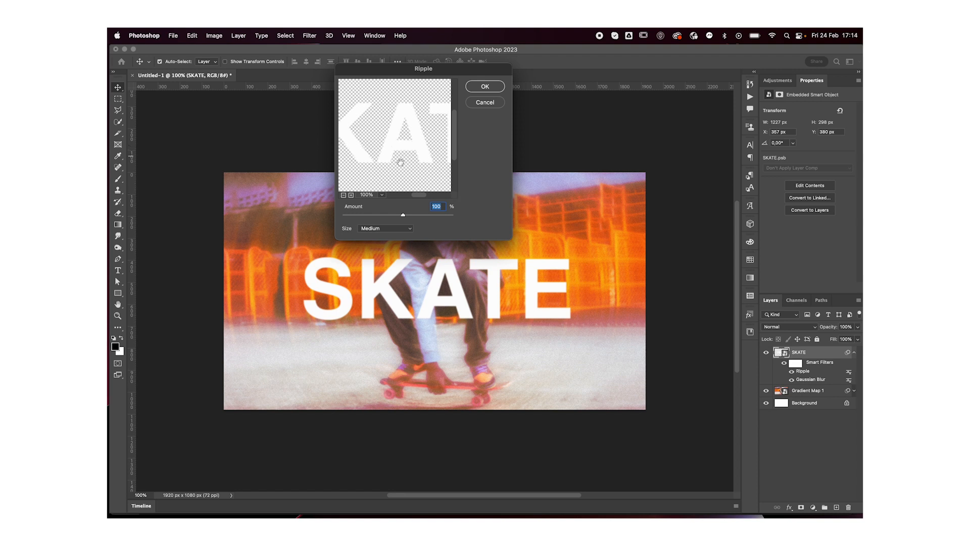
{"action": "left_click", "coordinate": [350, 195]}
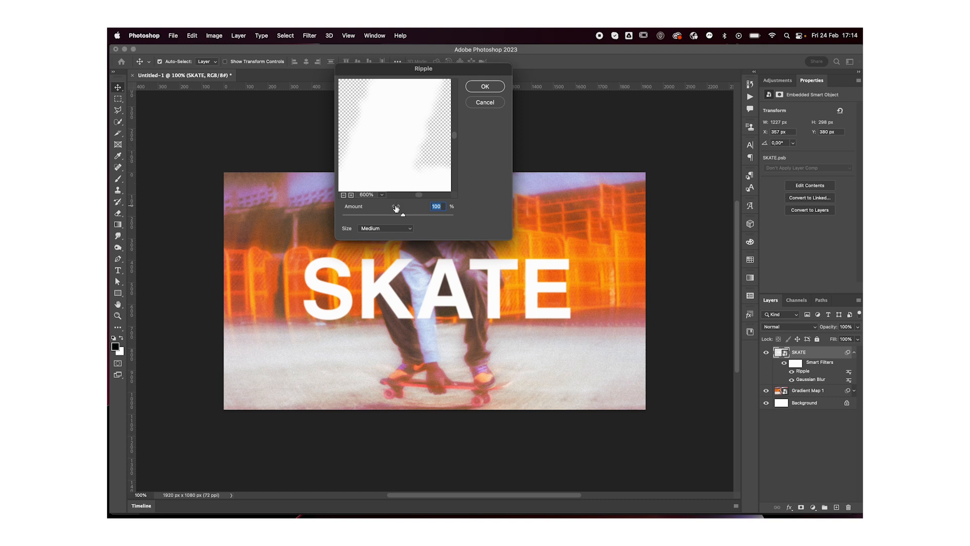
{"action": "left_click_drag", "start_coordinate": [404, 214], "coordinate": [398, 213]}
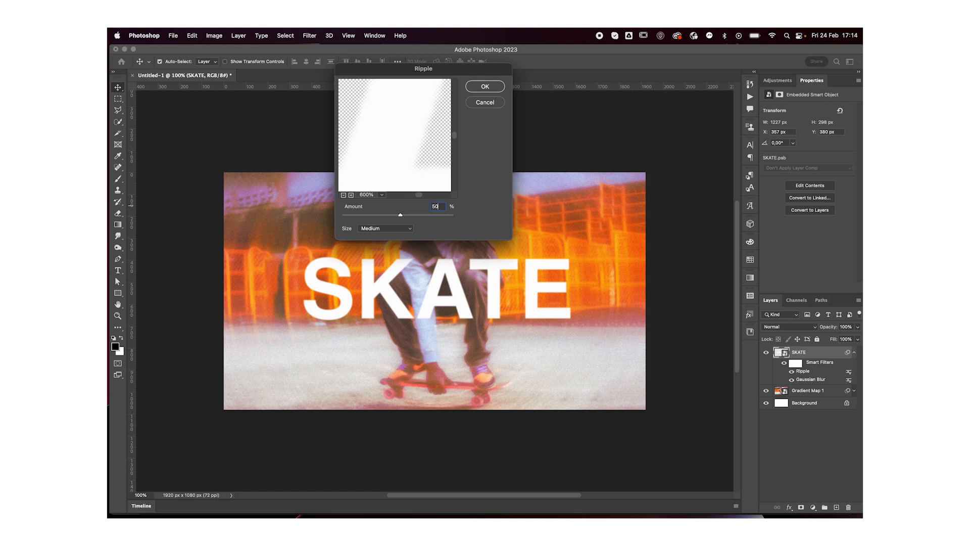
{"action": "left_click", "coordinate": [485, 86]}
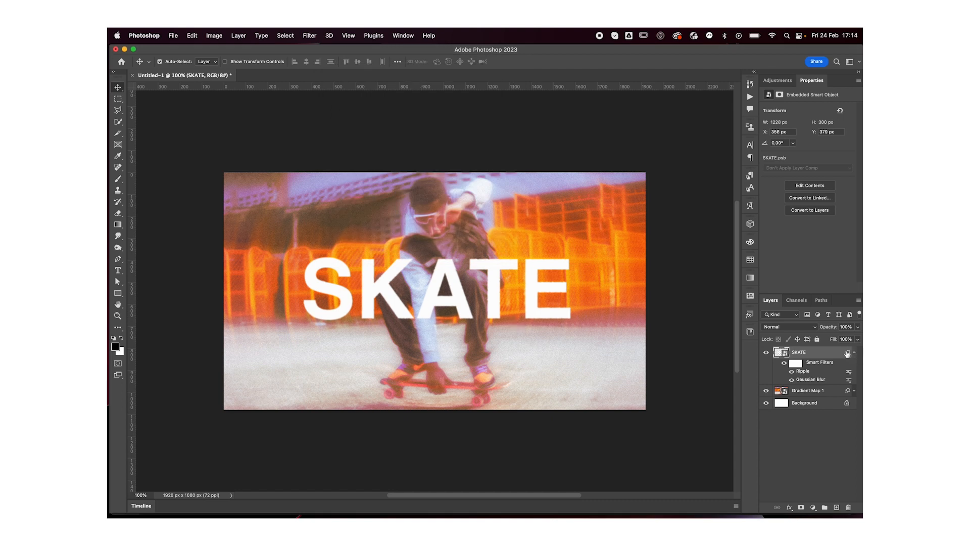
Step: Set Blend If on the SKATE layer so darker skater tones show through the lettering with a soft split fade
{"action": "left_click", "coordinate": [853, 351]}
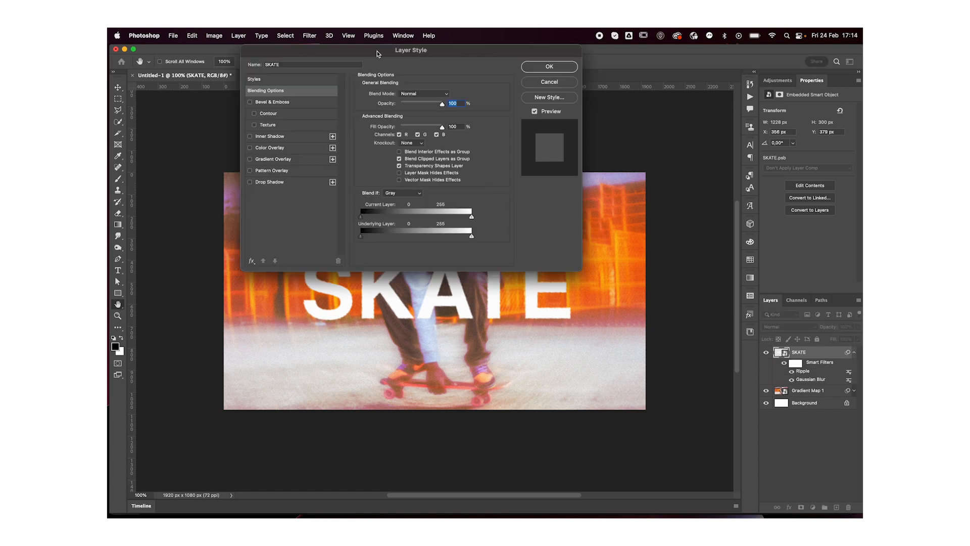
{"action": "left_click_drag", "start_coordinate": [375, 234], "coordinate": [418, 234]}
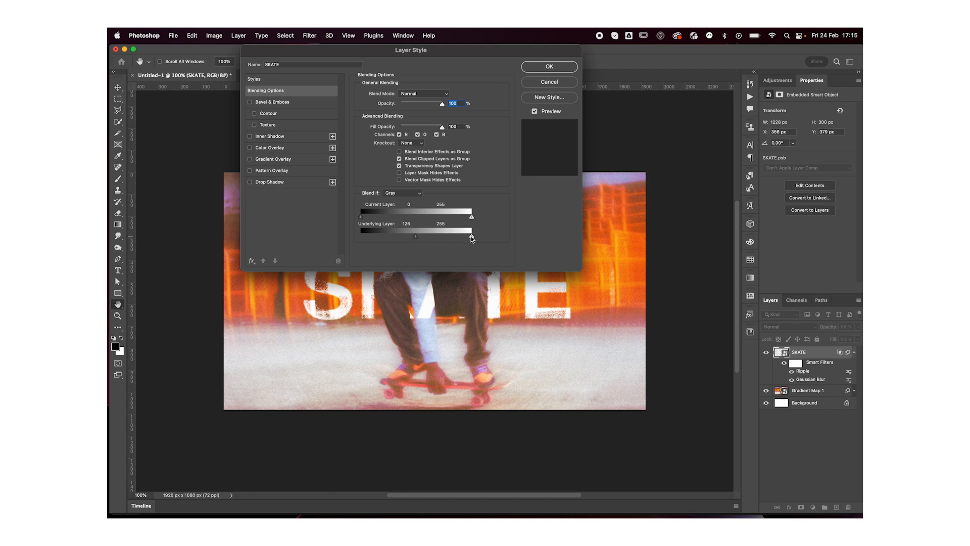
{"action": "left_click_drag", "start_coordinate": [472, 233], "coordinate": [469, 236]}
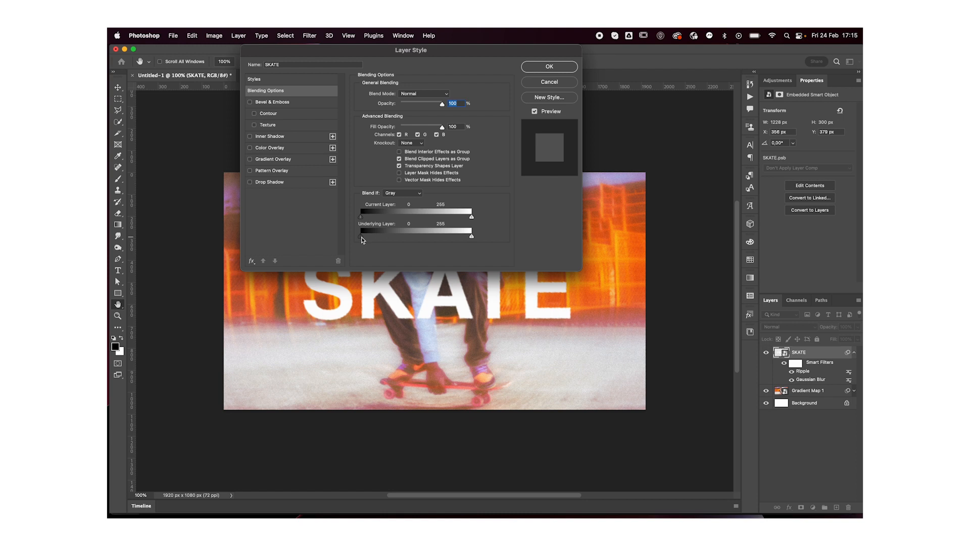
{"action": "left_click_drag", "start_coordinate": [356, 233], "coordinate": [360, 233]}
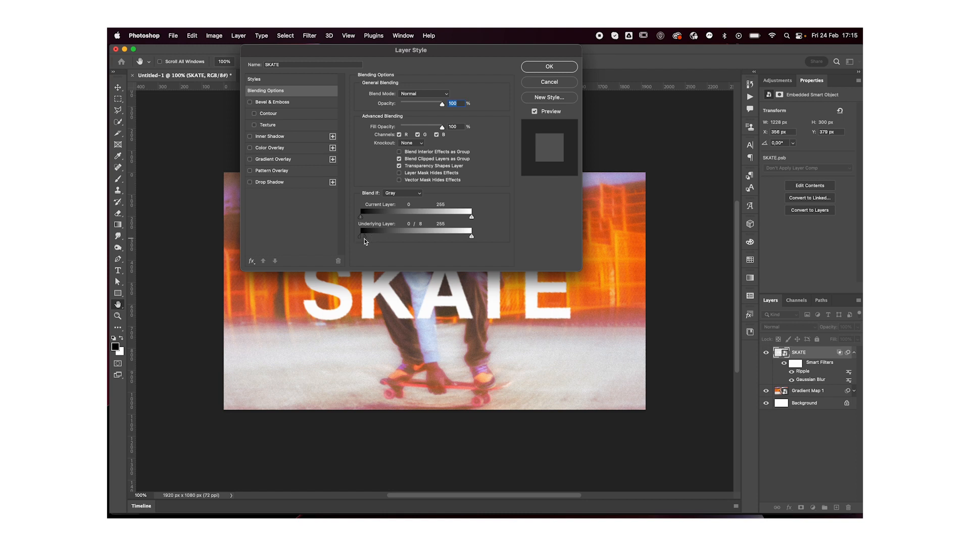
{"action": "left_click_drag", "start_coordinate": [356, 236], "coordinate": [369, 236]}
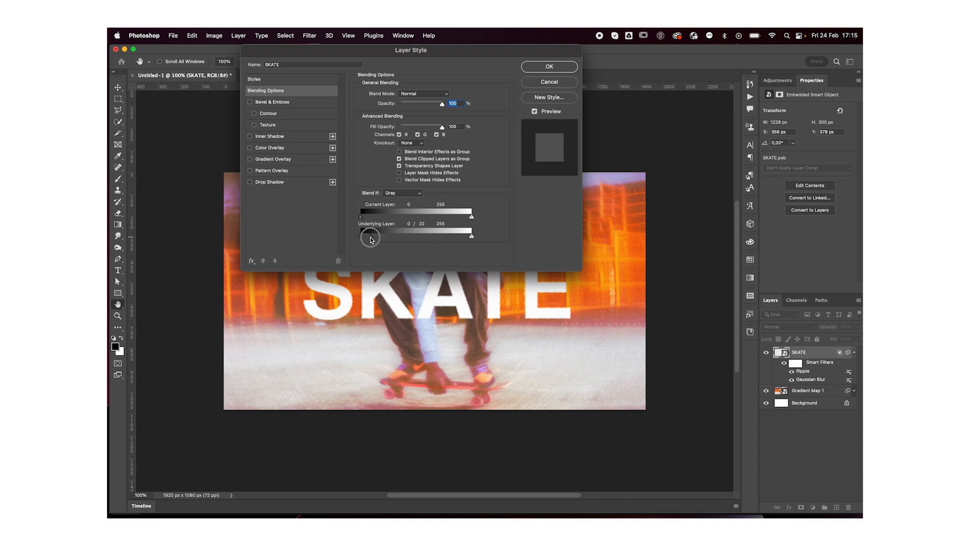
{"action": "left_click_drag", "start_coordinate": [370, 238], "coordinate": [407, 236]}
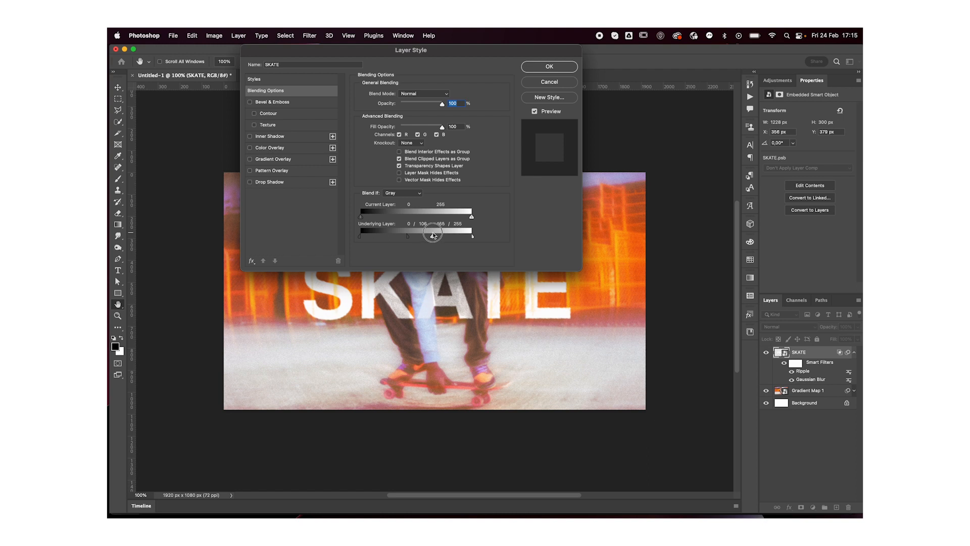
{"action": "left_click_drag", "start_coordinate": [455, 234], "coordinate": [431, 236]}
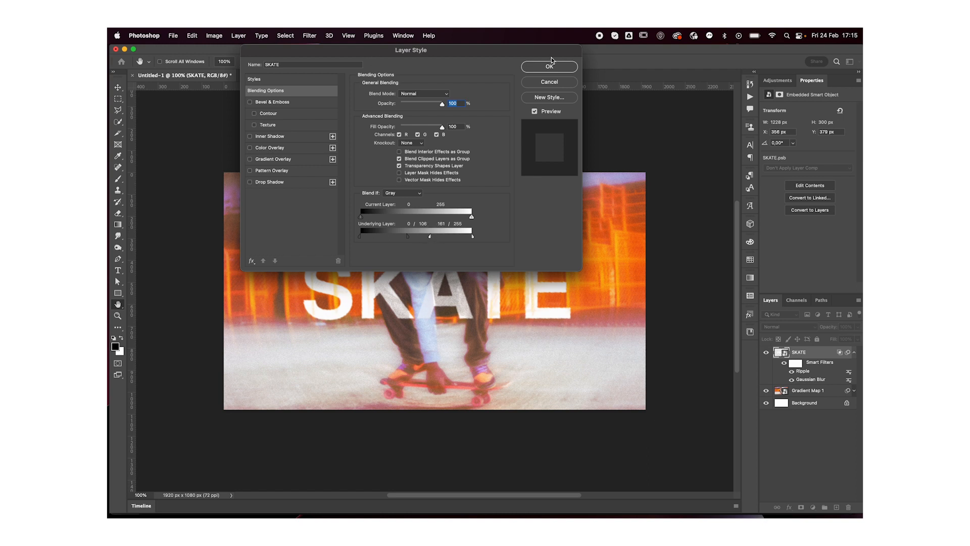
{"action": "left_click", "coordinate": [547, 66]}
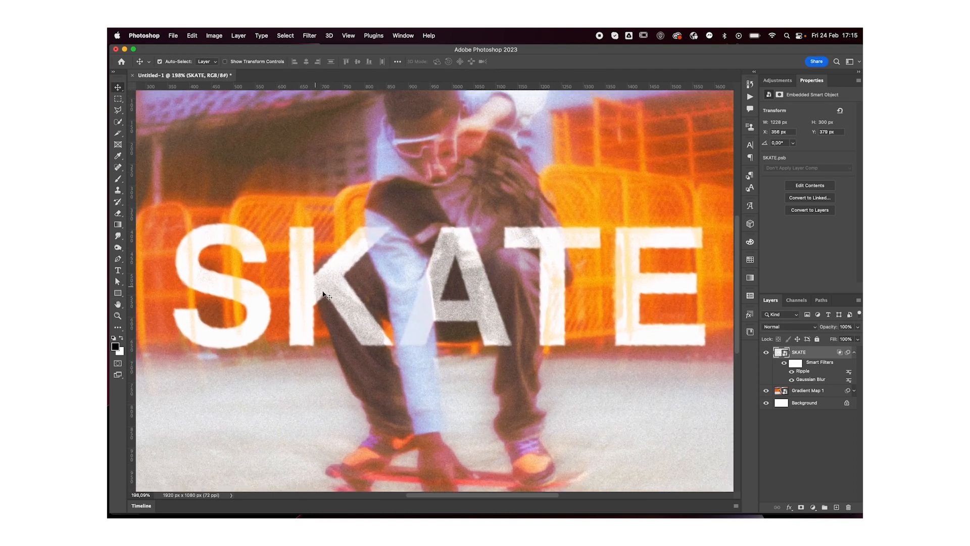